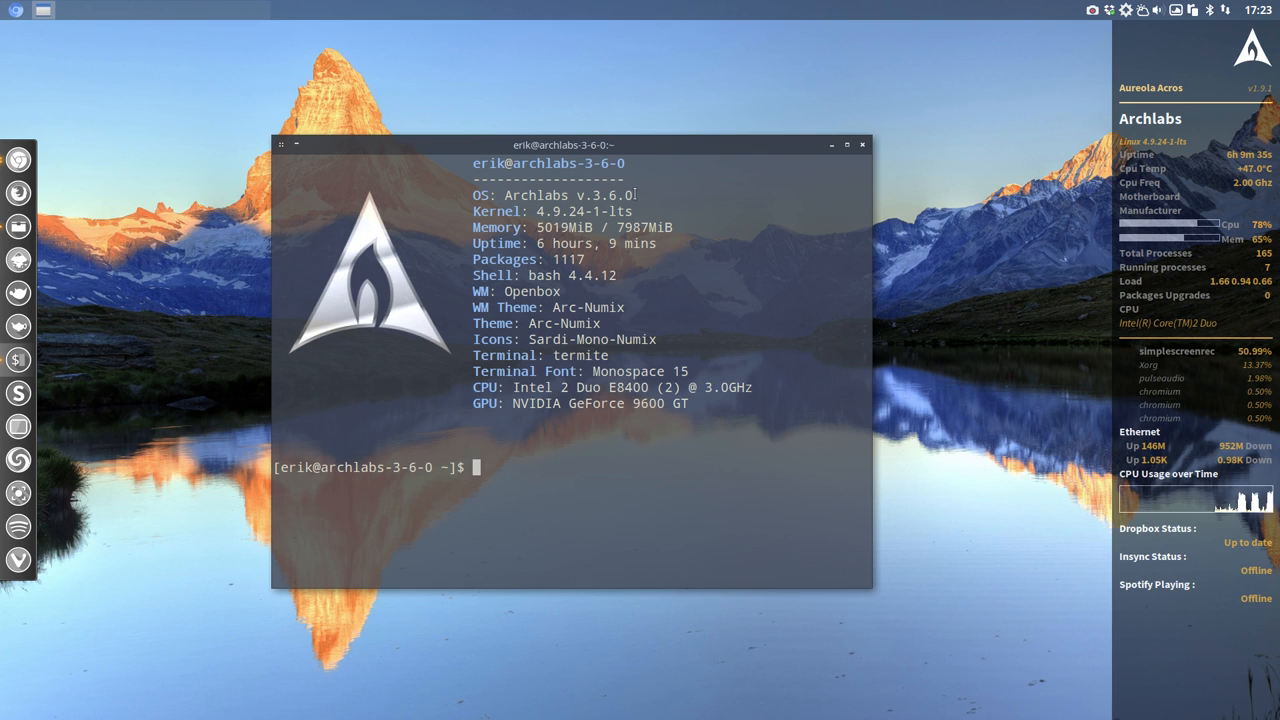
# Open and review Variety's tray menu for the current wallpaper-2444116.jpg.
pyautogui.doubleClick(580, 211)
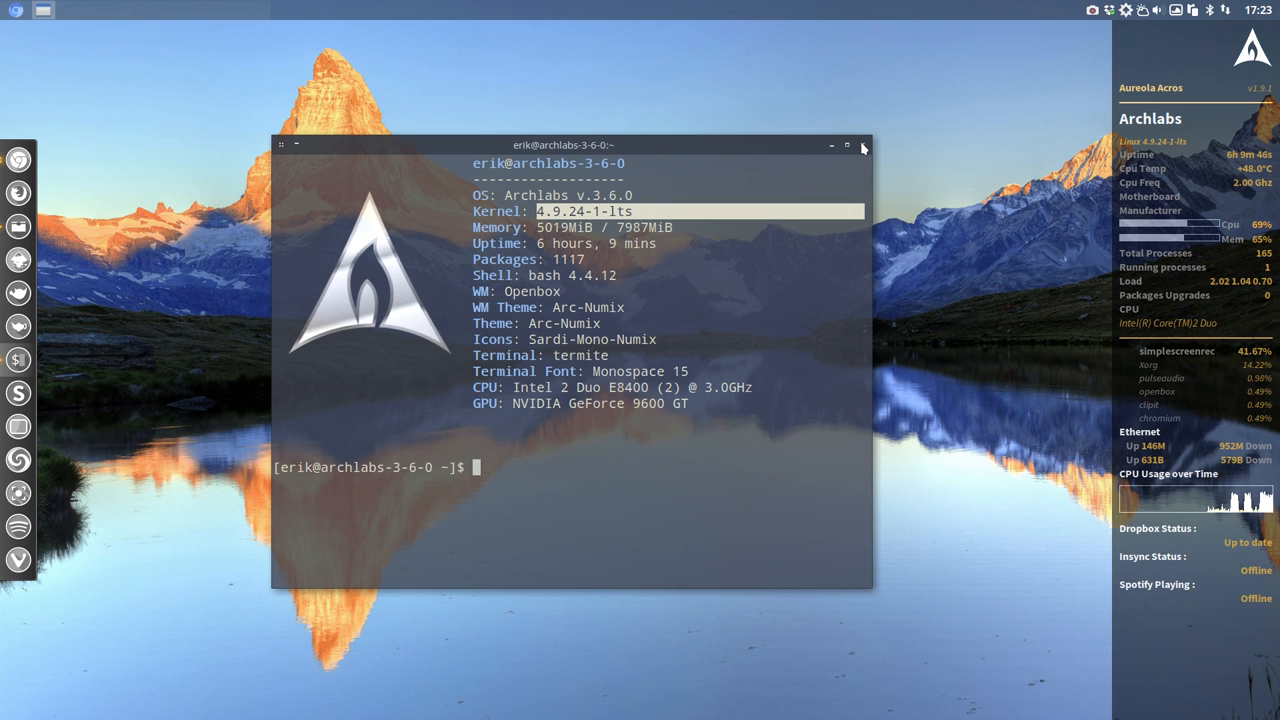
pyautogui.click(863, 145)
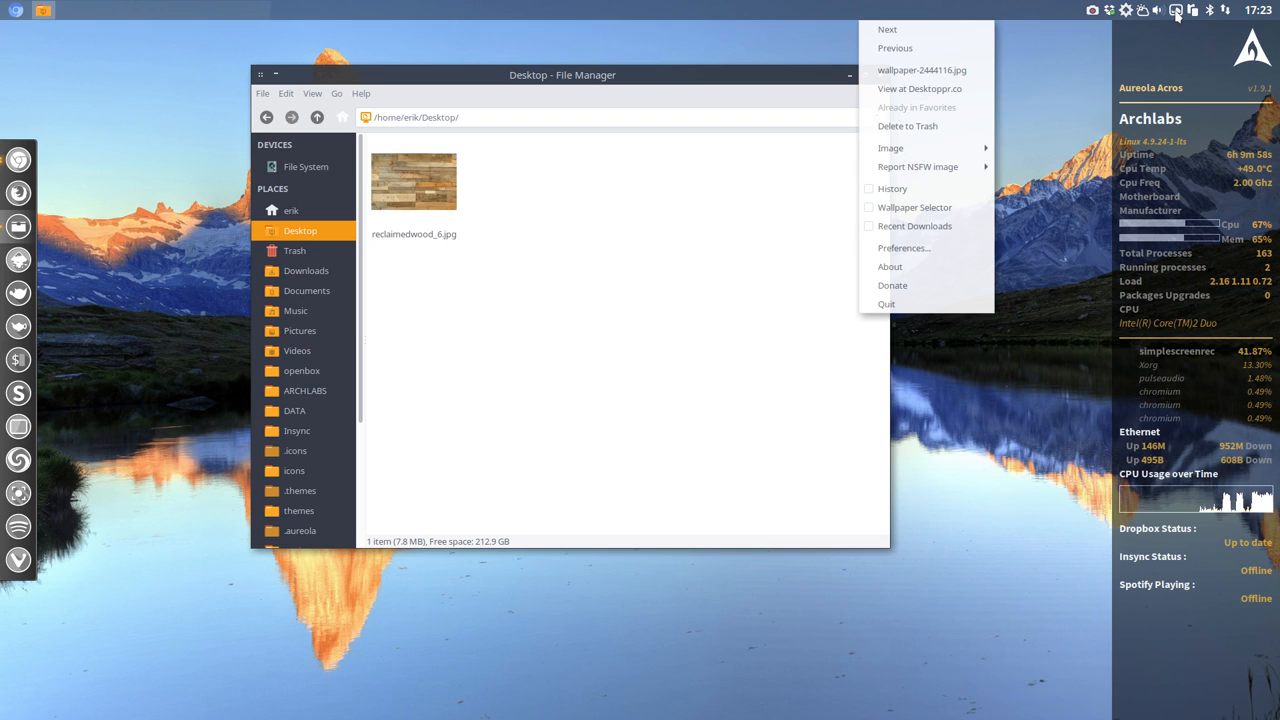
pyautogui.moveTo(918, 89)
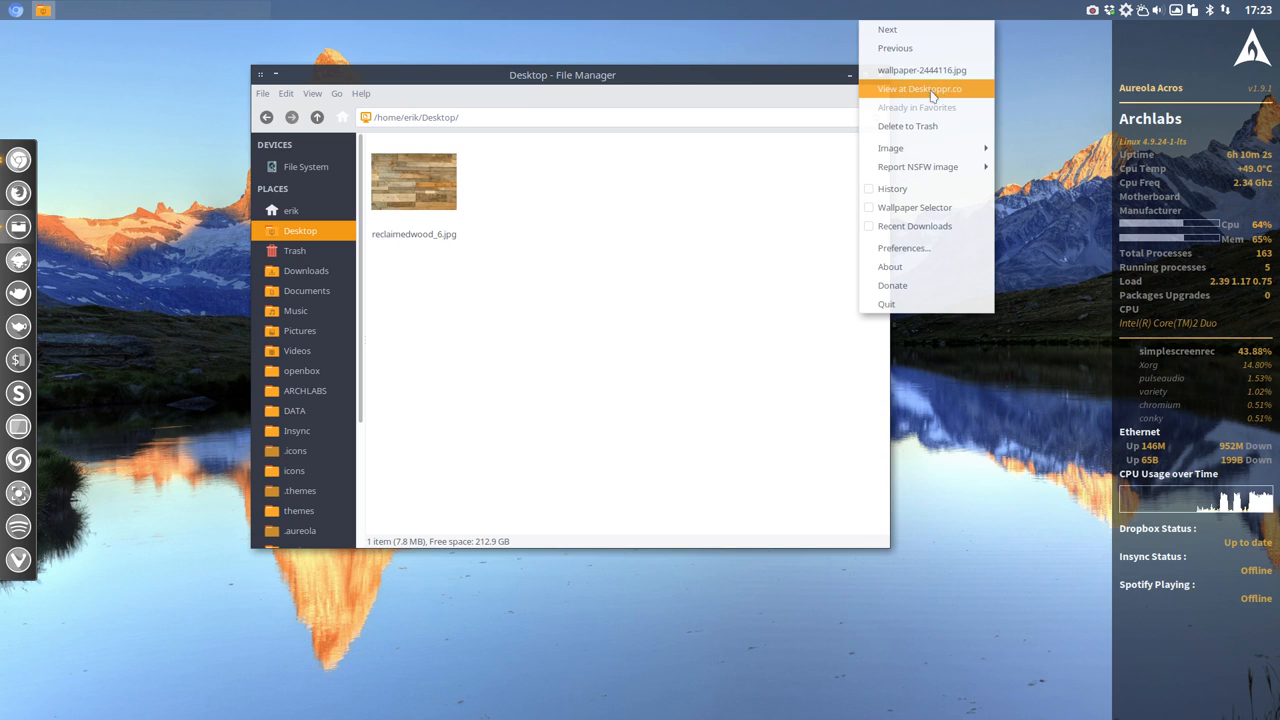
pyautogui.moveTo(825, 403)
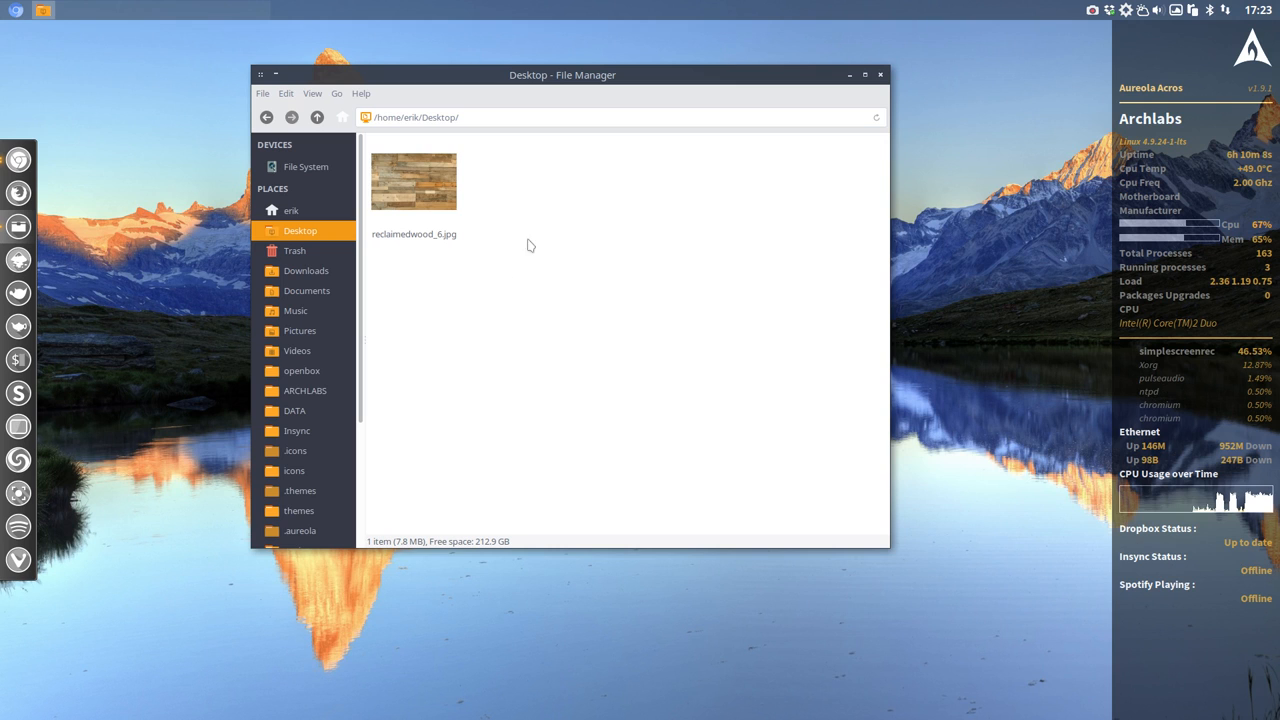
# Reposition Thunar, select reclaimedwood_6.jpg and bring up its context menu.
pyautogui.moveTo(562, 74); pyautogui.dragTo(534, 95)
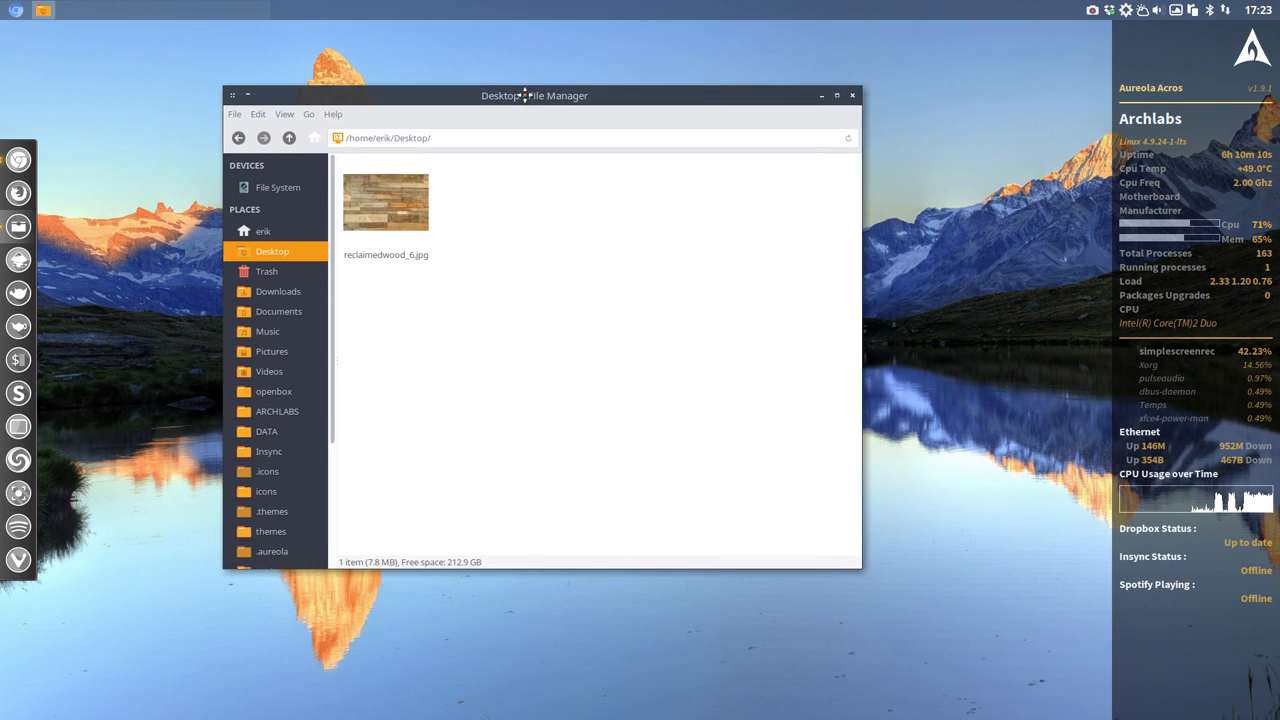
pyautogui.click(386, 202)
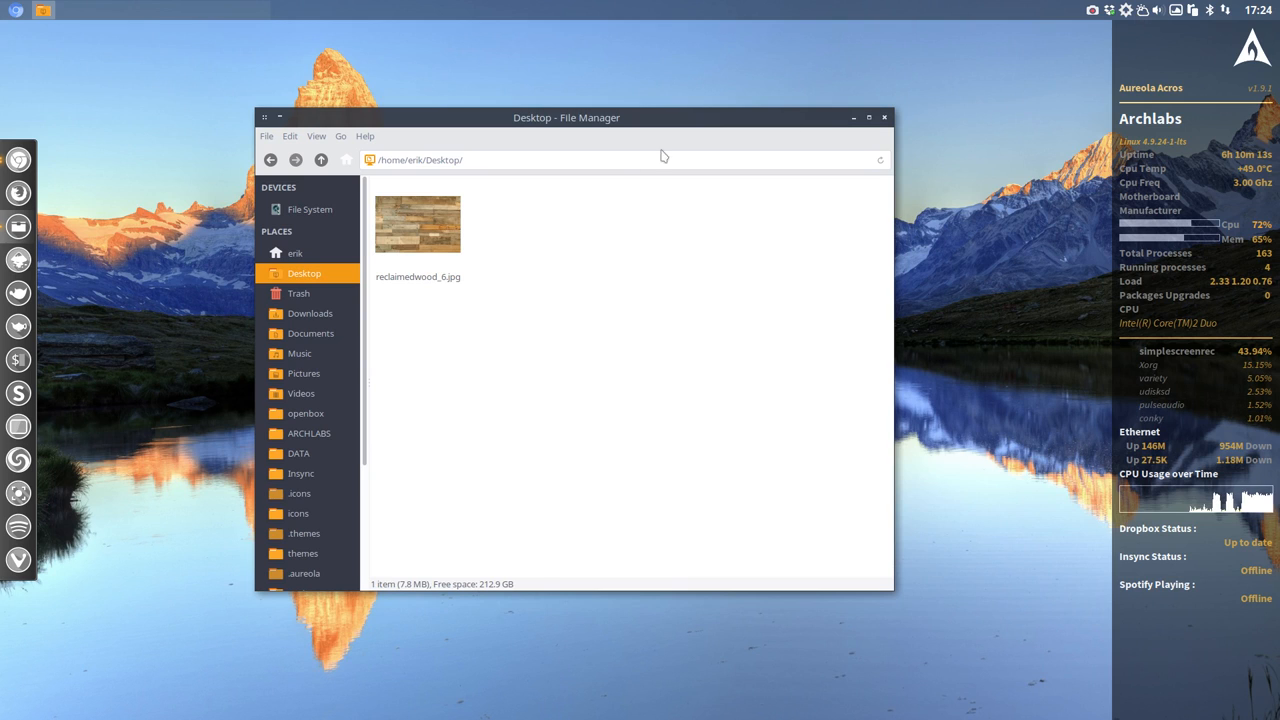
pyautogui.click(417, 224)
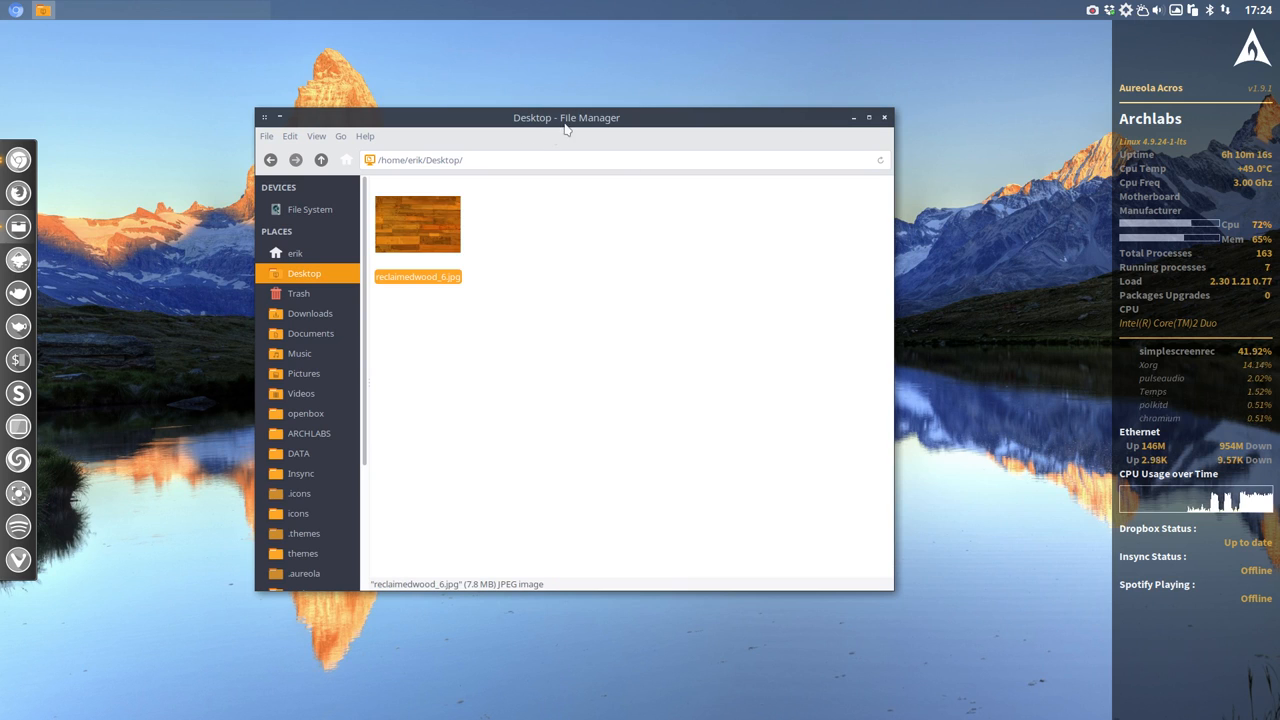
pyautogui.moveTo(566, 117); pyautogui.dragTo(654, 653)
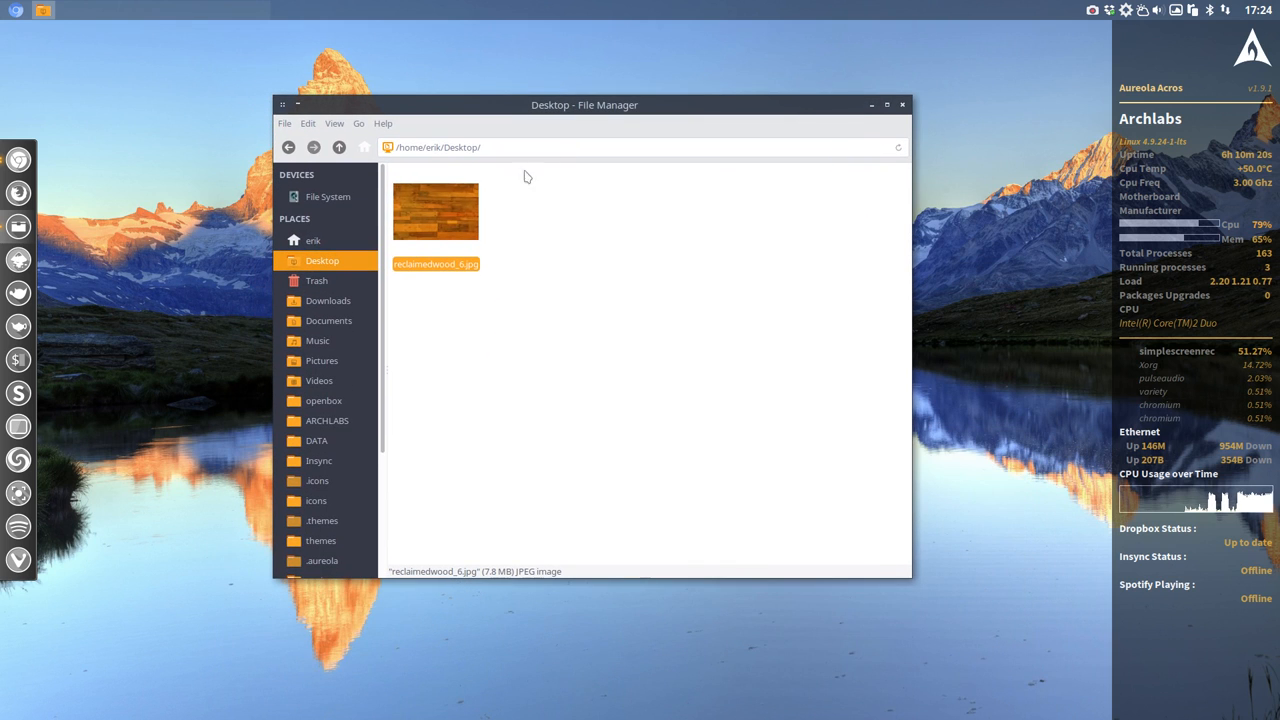
pyautogui.rightClick(435, 210)
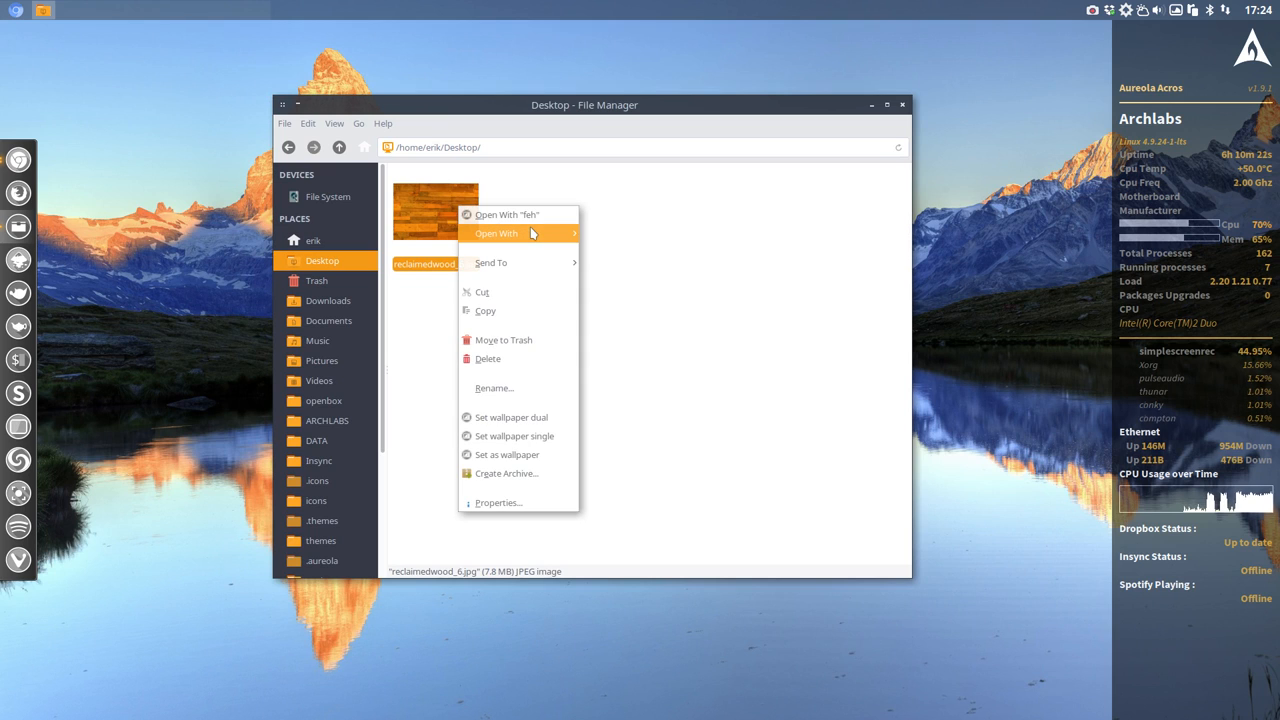
pyautogui.moveTo(497, 233)
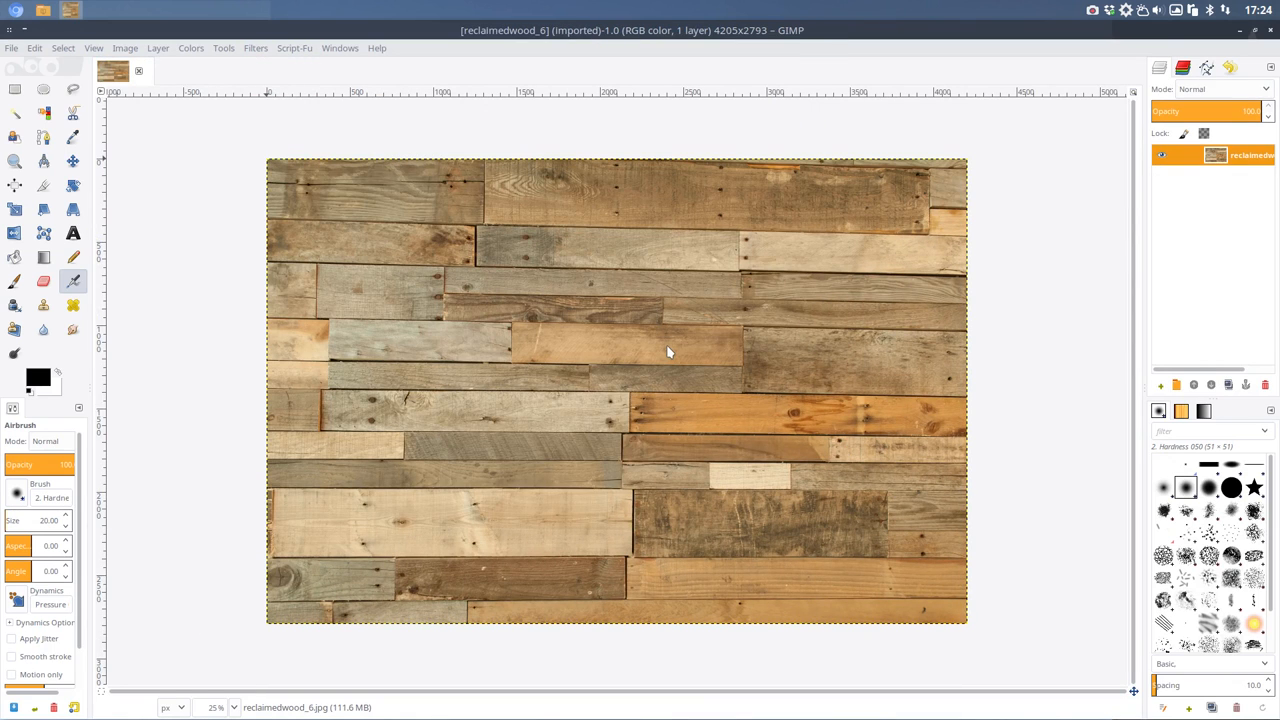
pyautogui.moveTo(302, 594)
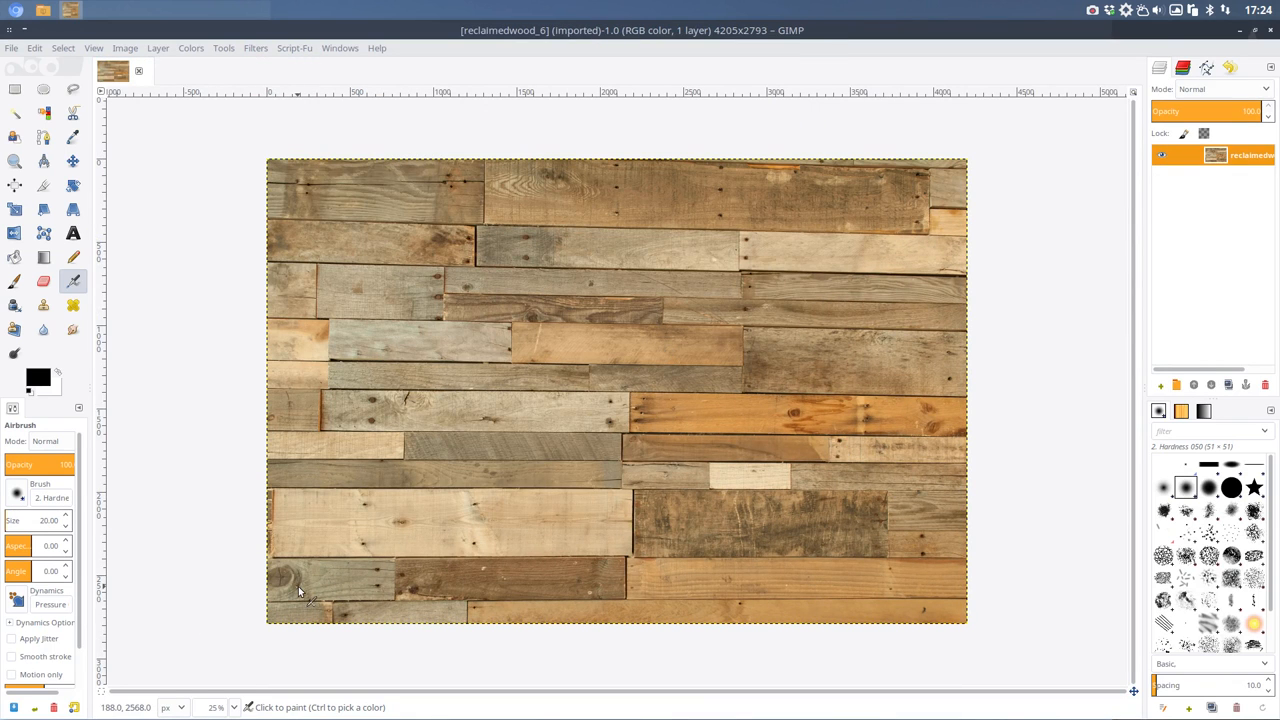
pyautogui.moveTo(502, 616)
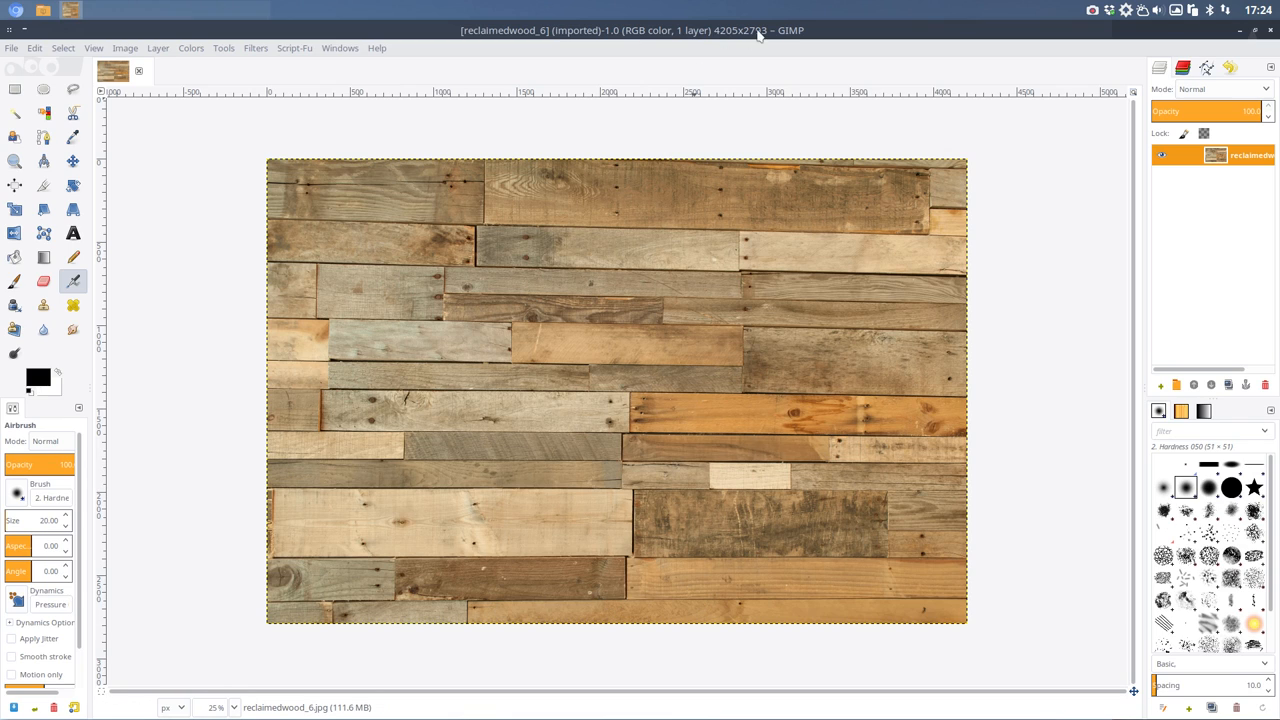
pyautogui.moveTo(430, 184)
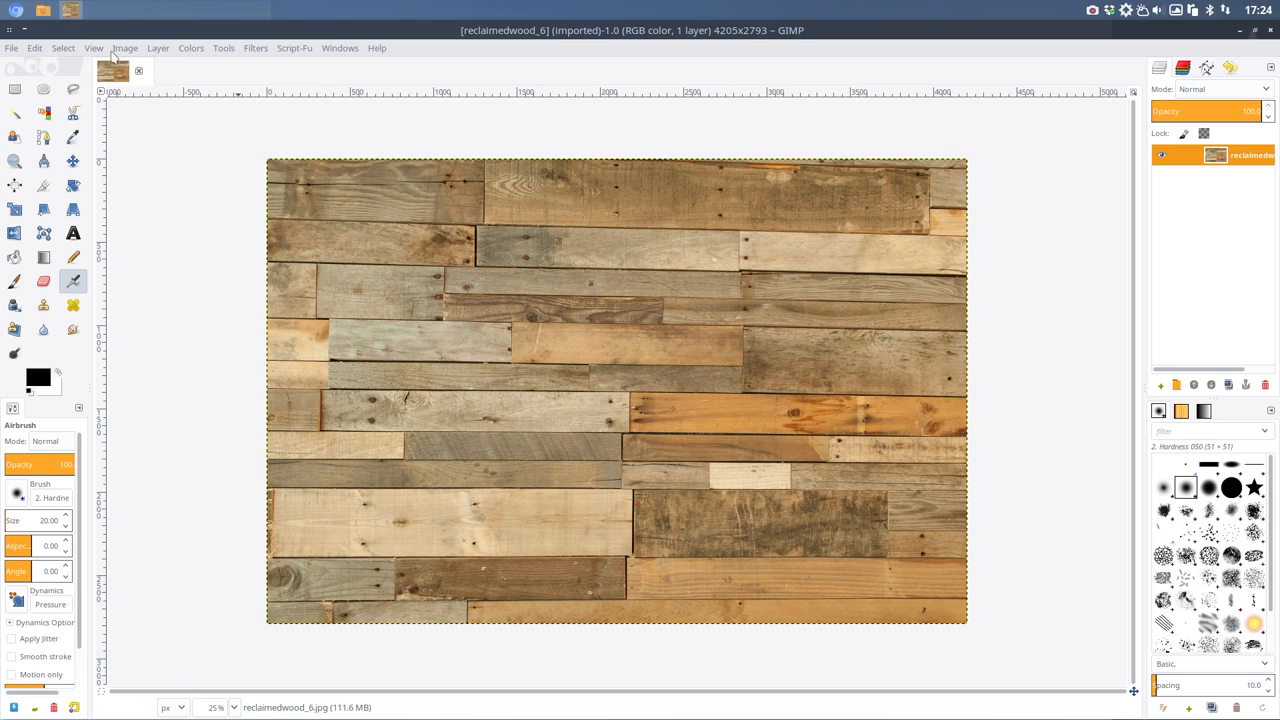
# Desaturate the reclaimed wood photo using the Lightness mode.
pyautogui.click(124, 47)
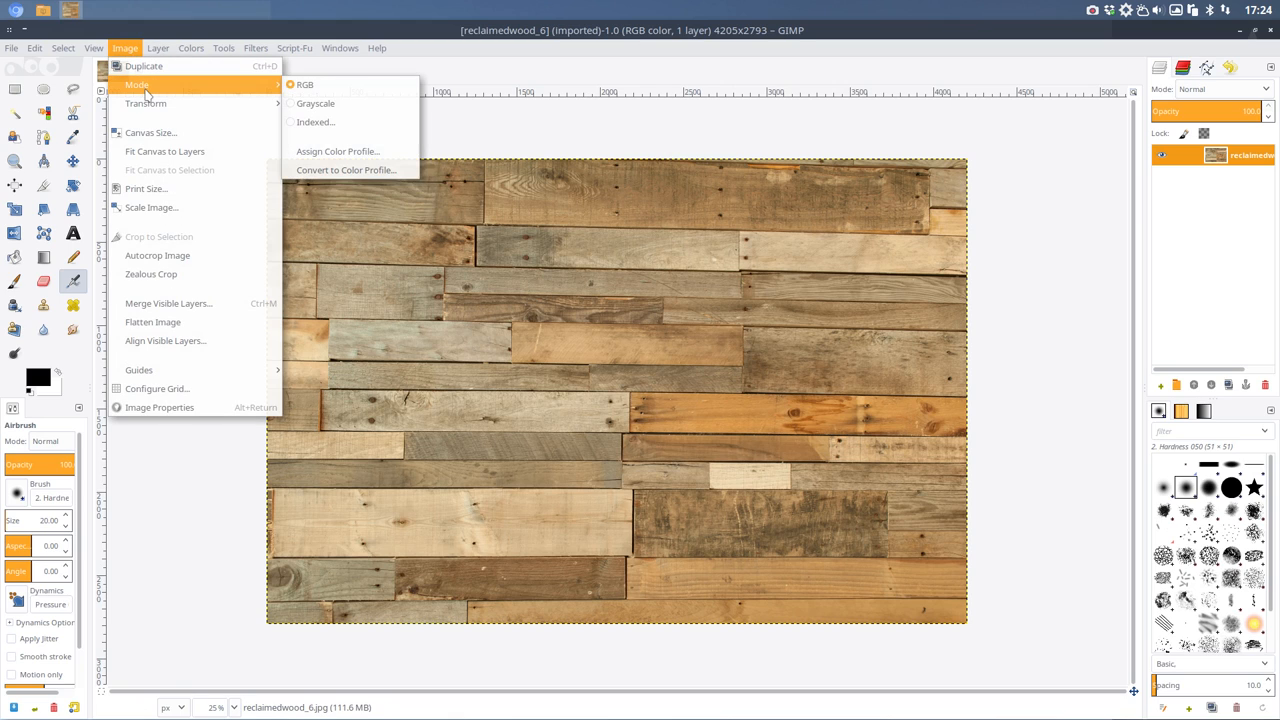
pyautogui.click(190, 47)
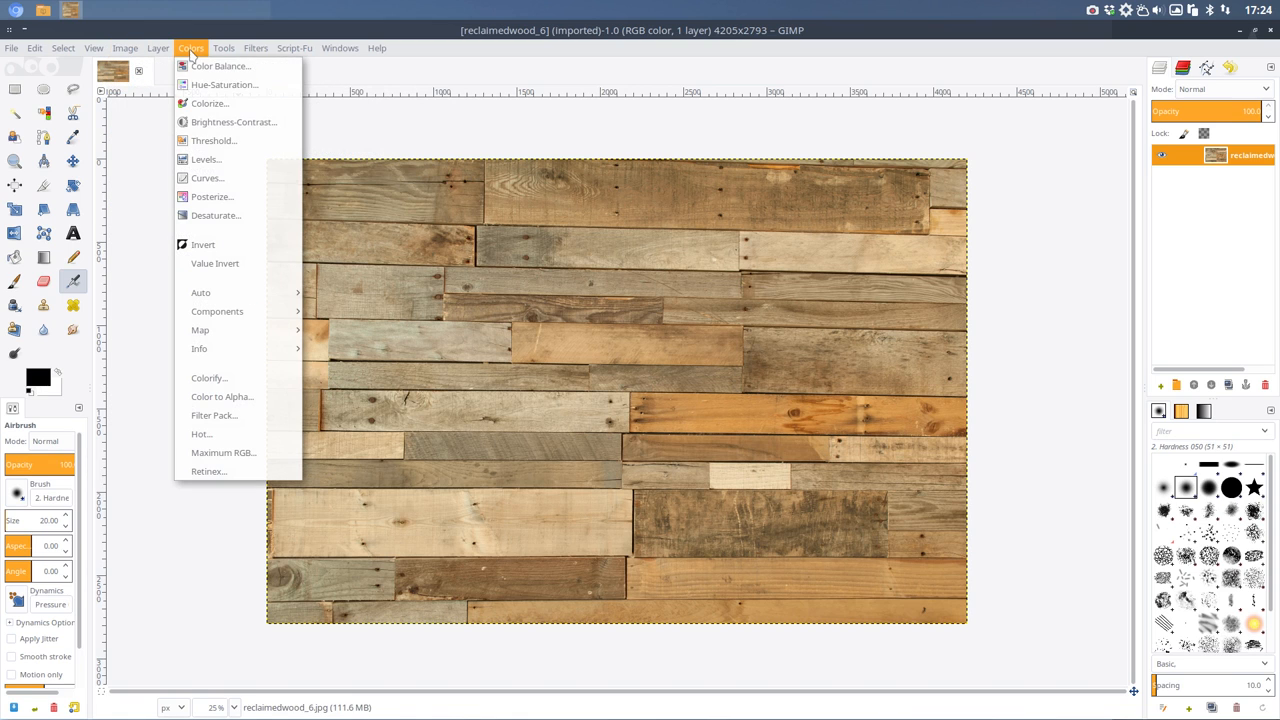
pyautogui.moveTo(215, 215)
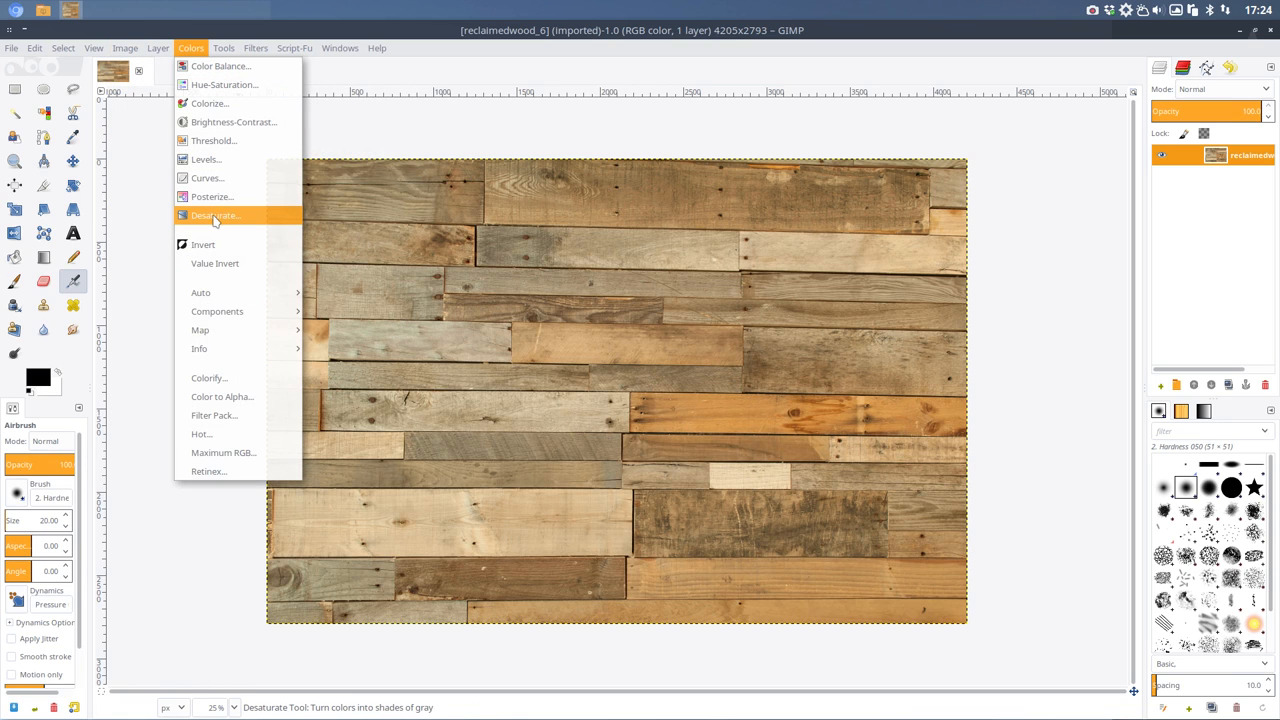
pyautogui.click(215, 215)
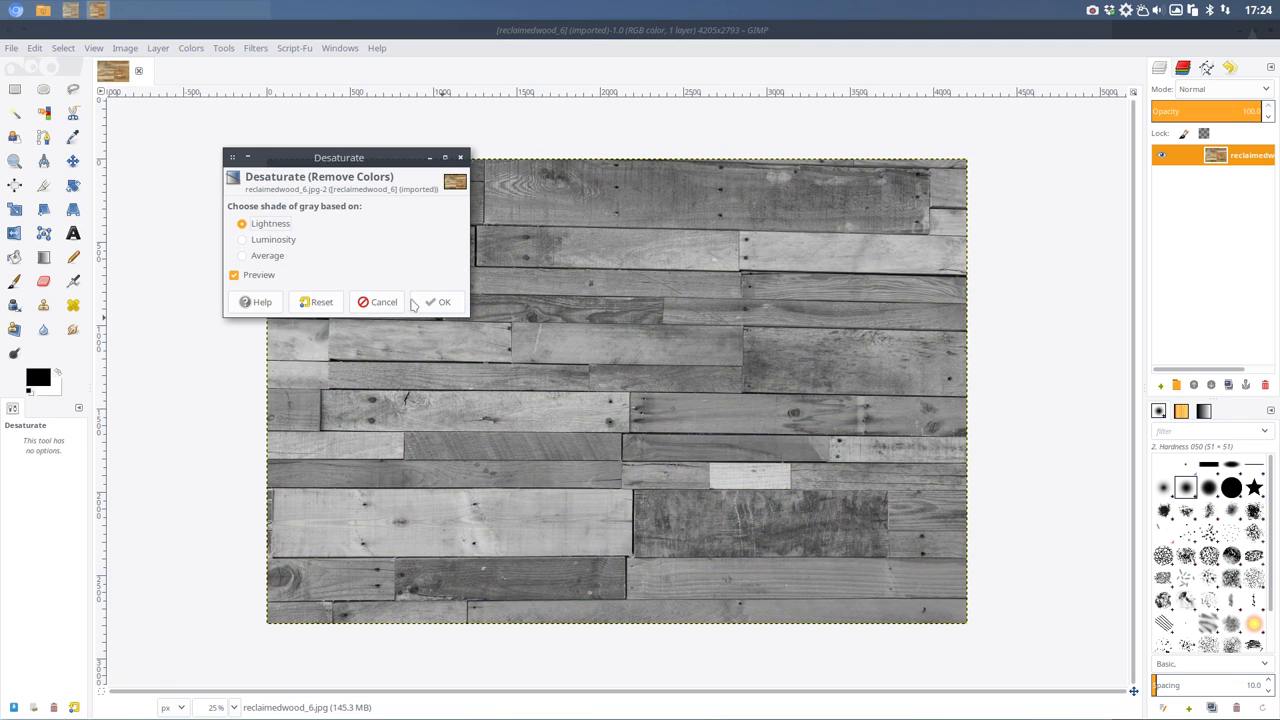
pyautogui.click(438, 301)
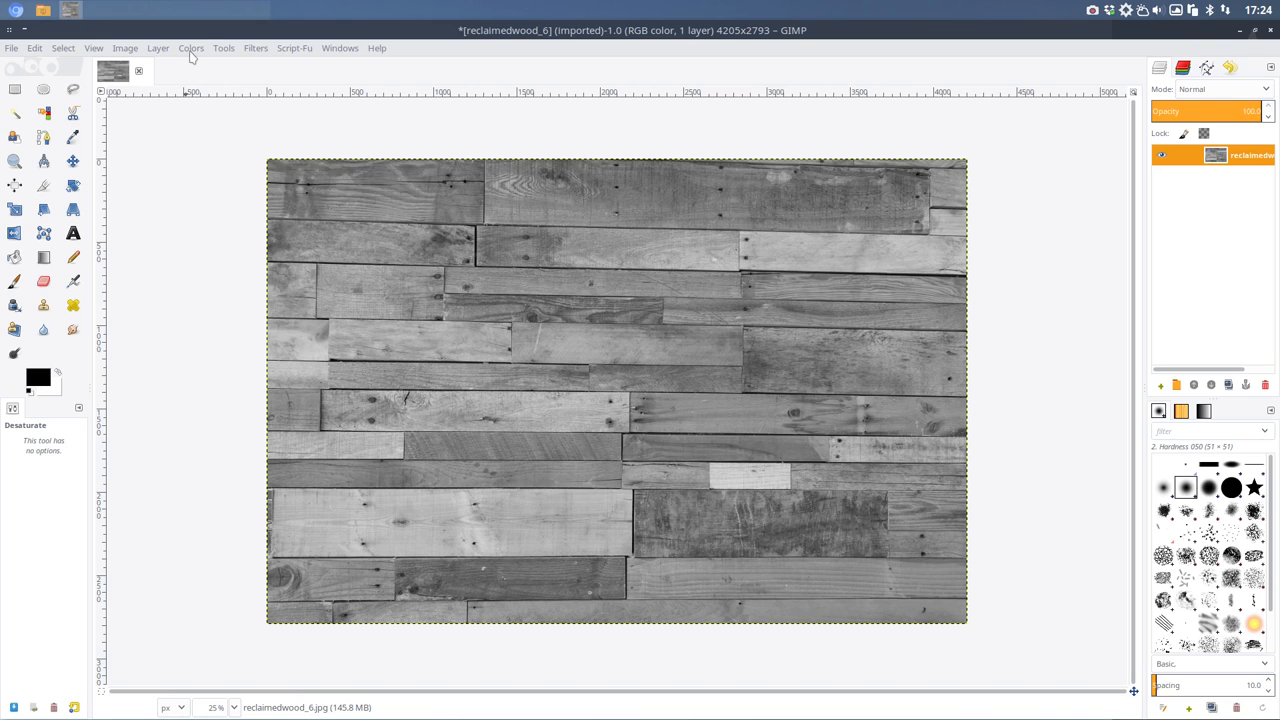
pyautogui.click(190, 47)
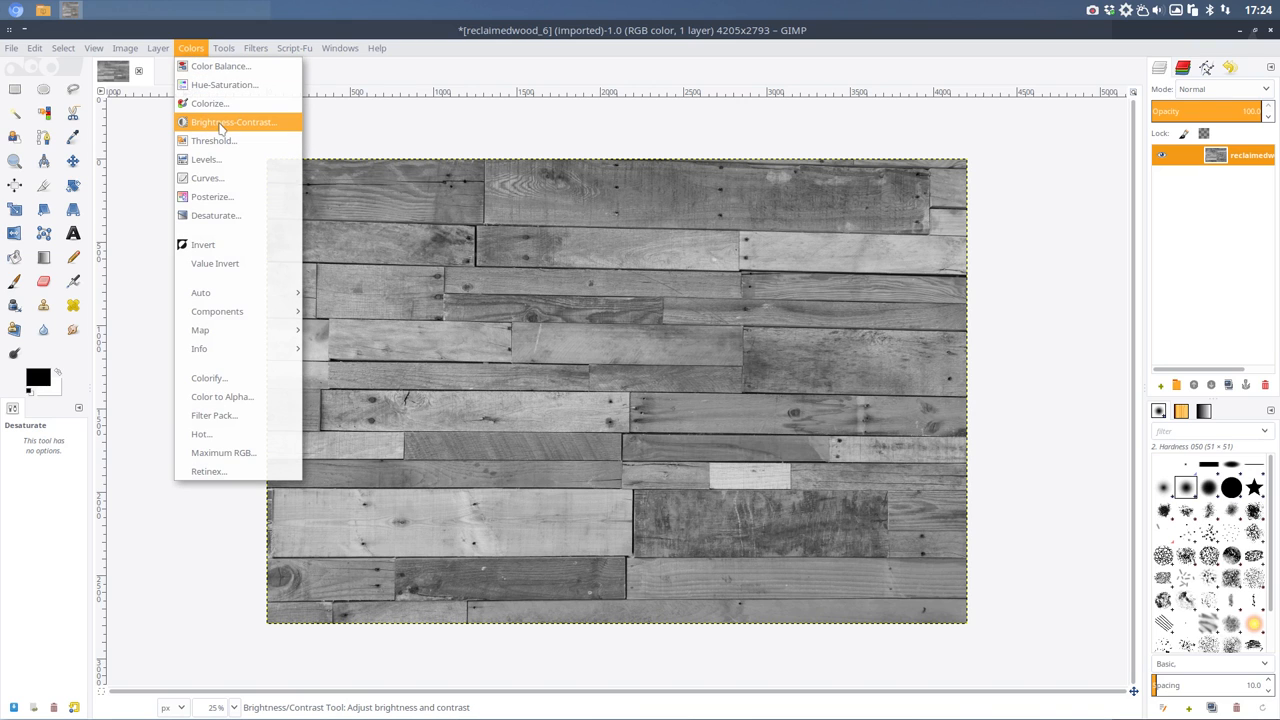
pyautogui.click(233, 121)
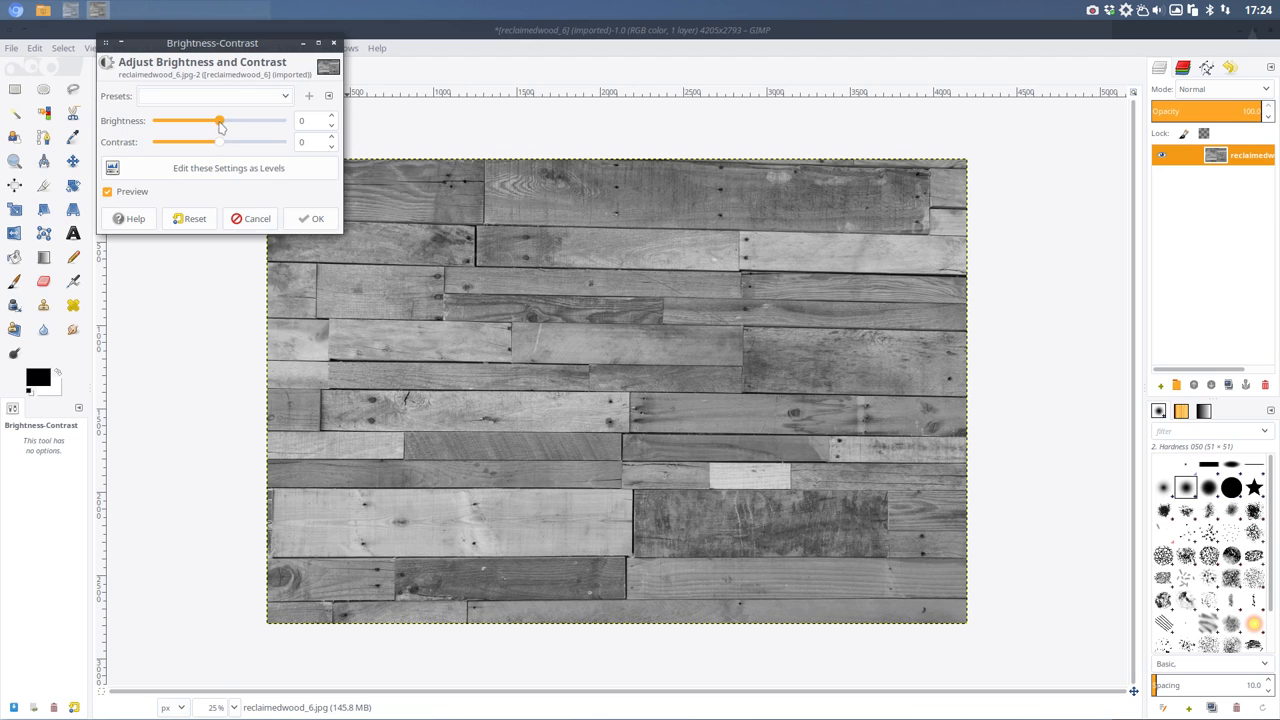
pyautogui.moveTo(219, 120); pyautogui.dragTo(161, 120)
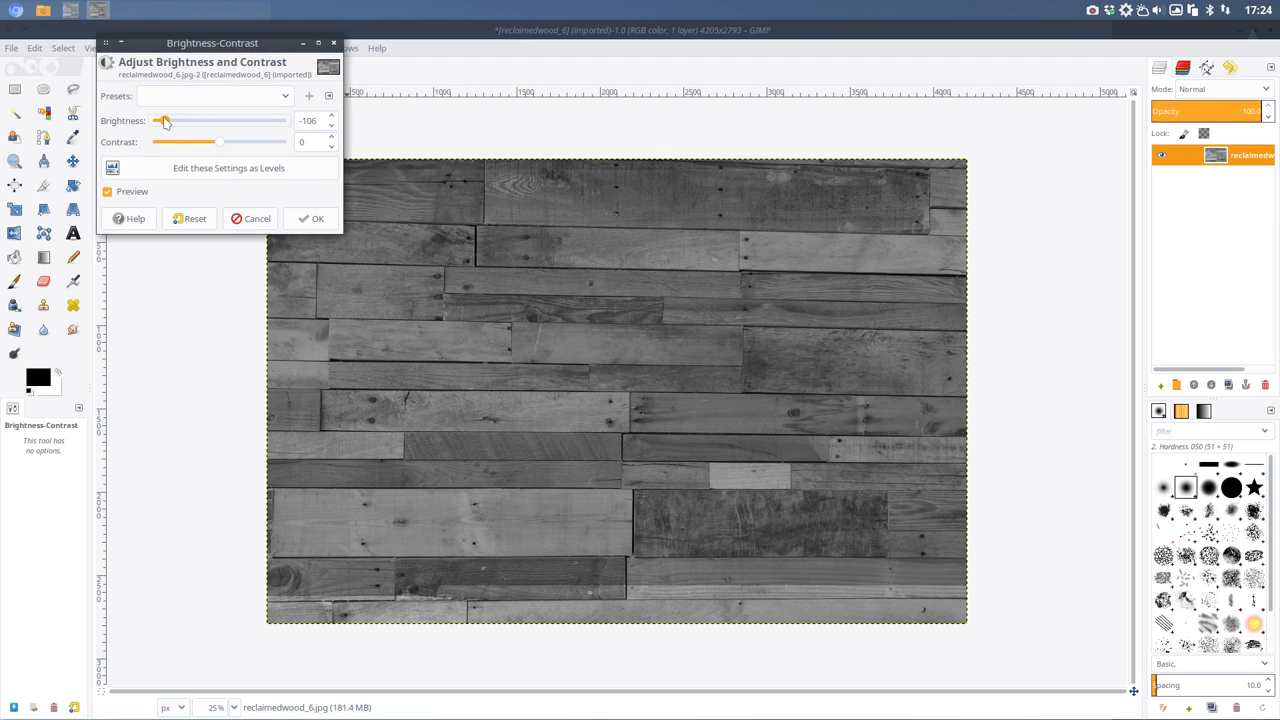
pyautogui.moveTo(165, 120); pyautogui.dragTo(150, 120)
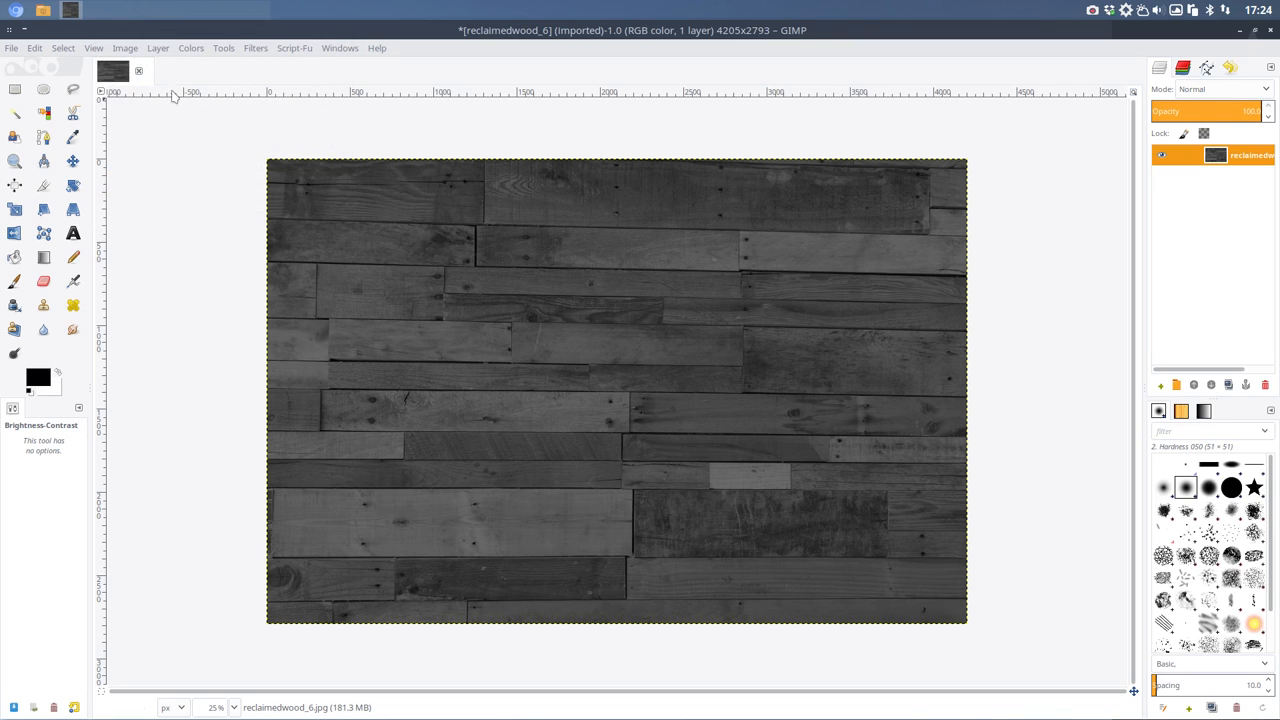
pyautogui.click(190, 47)
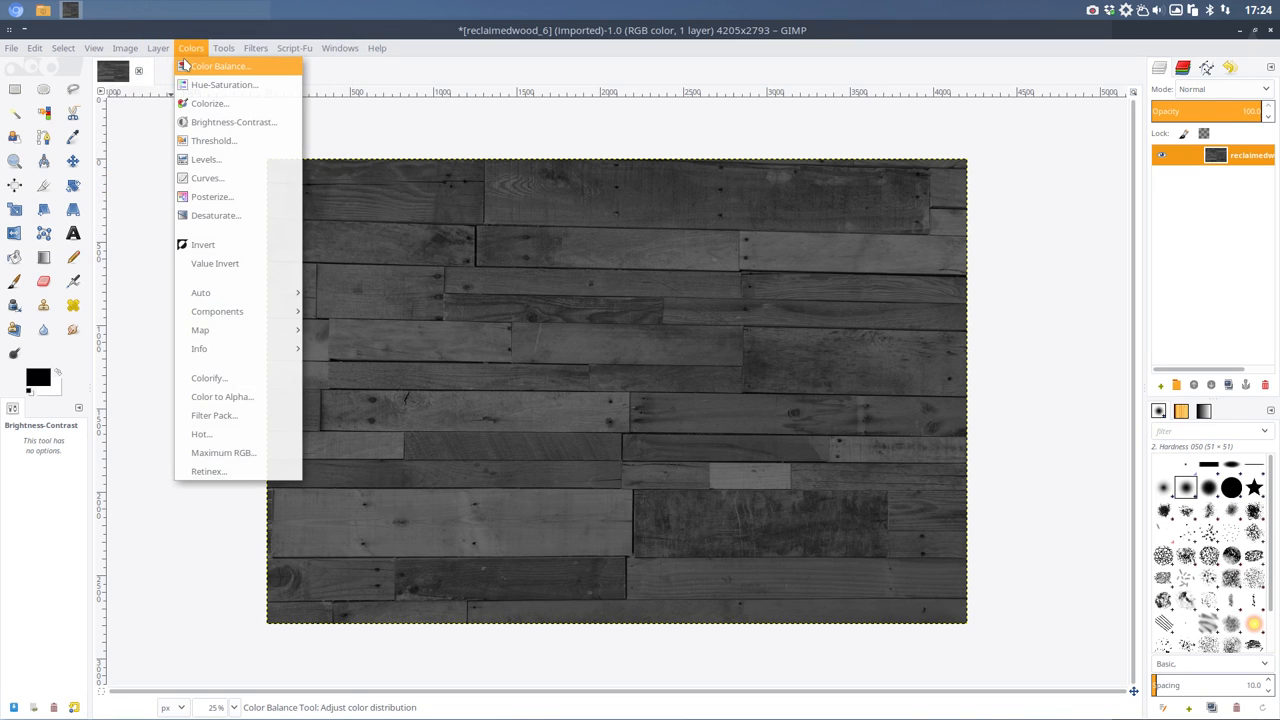
pyautogui.click(220, 66)
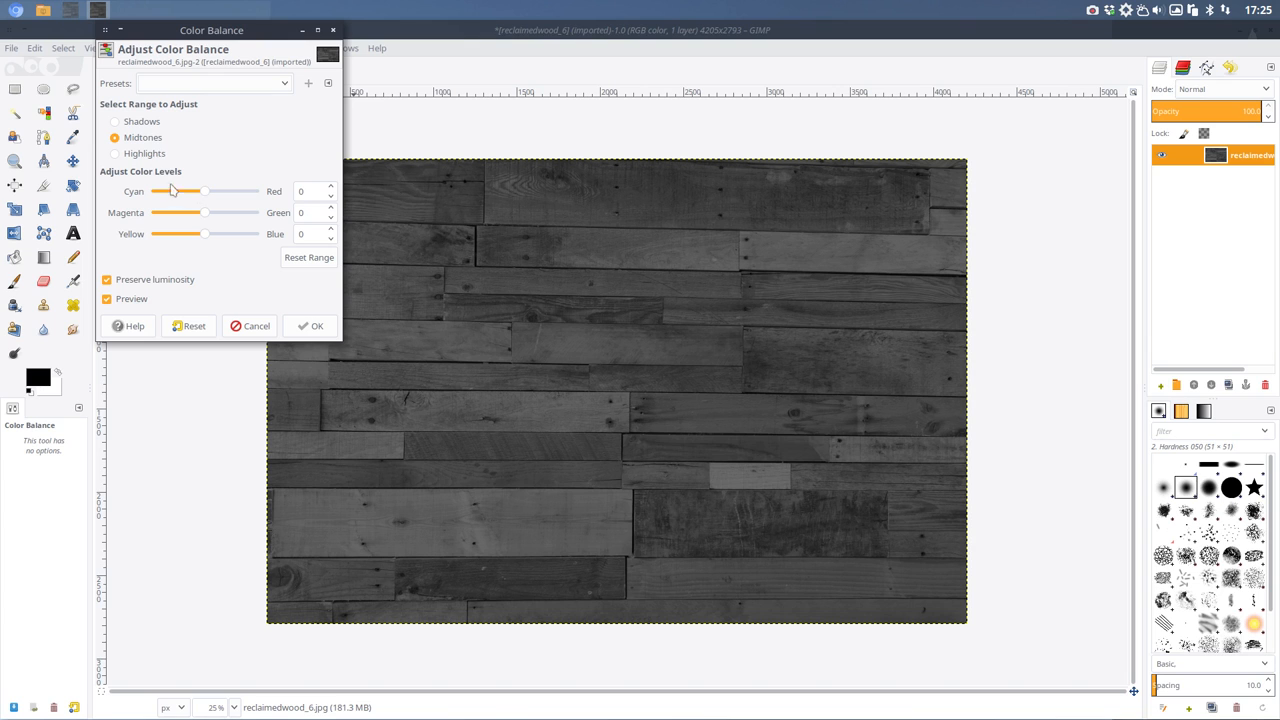
pyautogui.moveTo(175, 191); pyautogui.dragTo(163, 191)
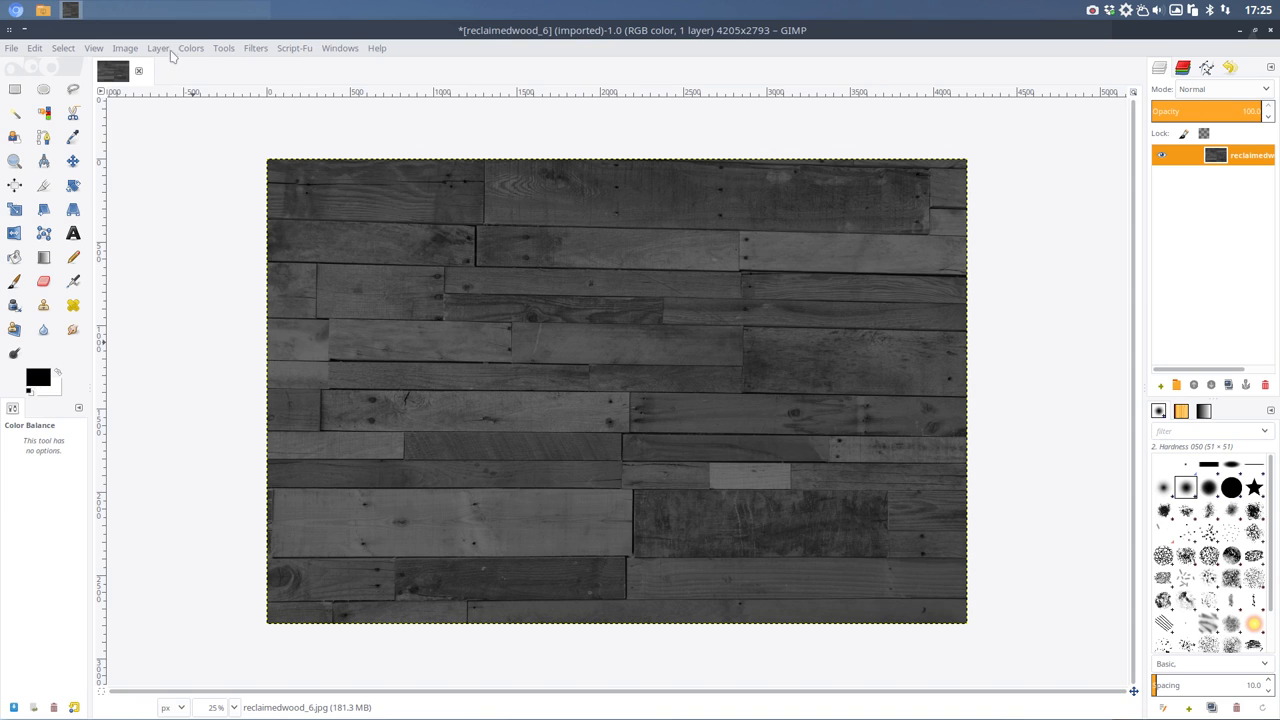
# Lower the grey image's brightness to about −82 with Brightness-Contrast.
pyautogui.click(190, 47)
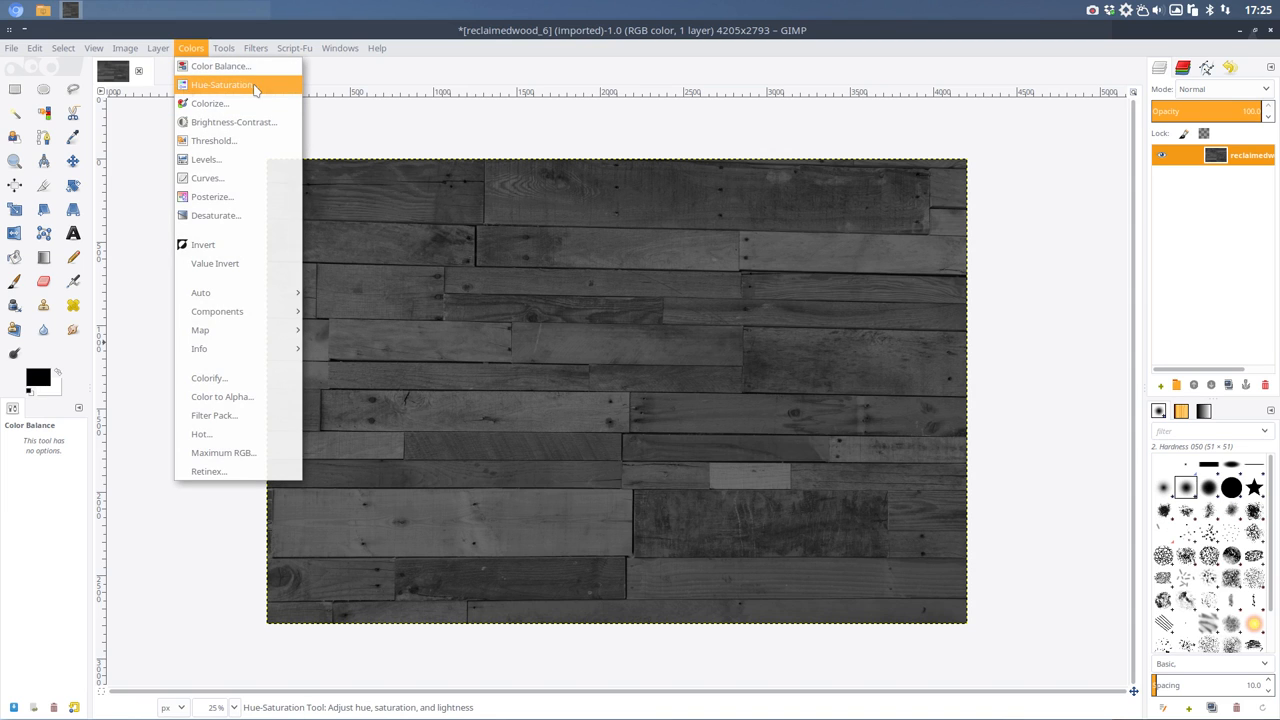
pyautogui.click(234, 121)
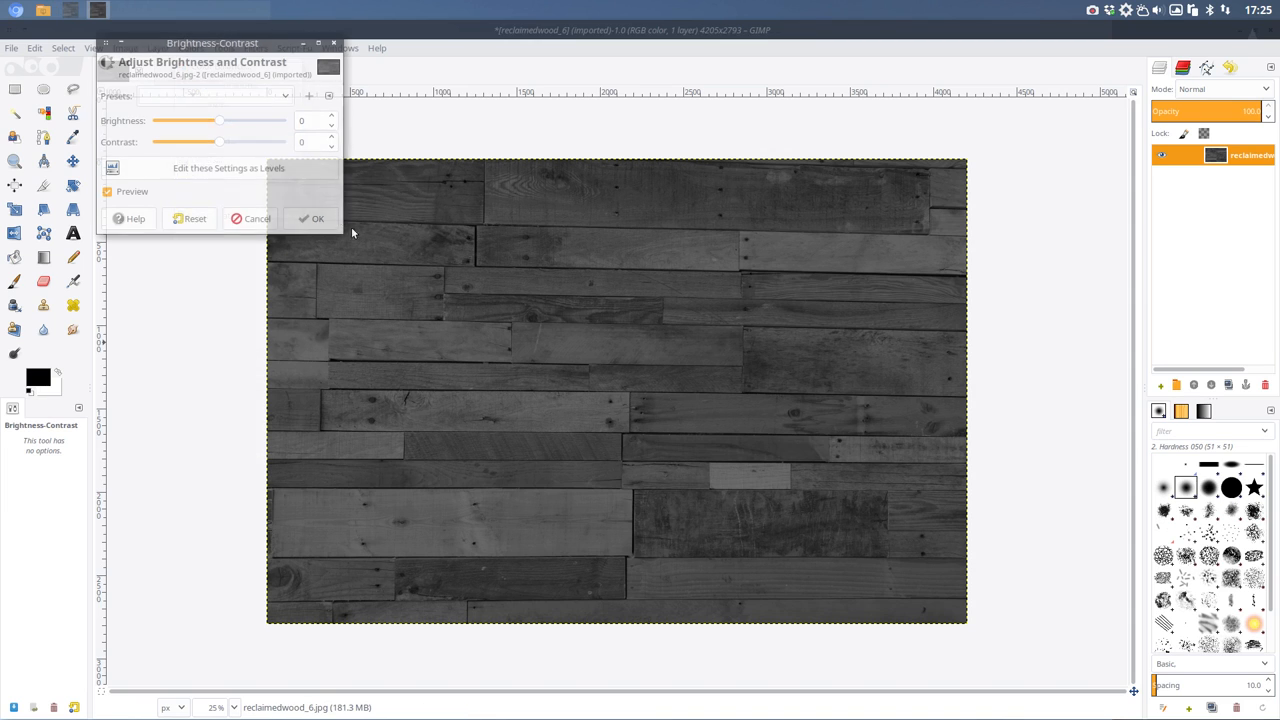
pyautogui.moveTo(218, 120); pyautogui.dragTo(178, 120)
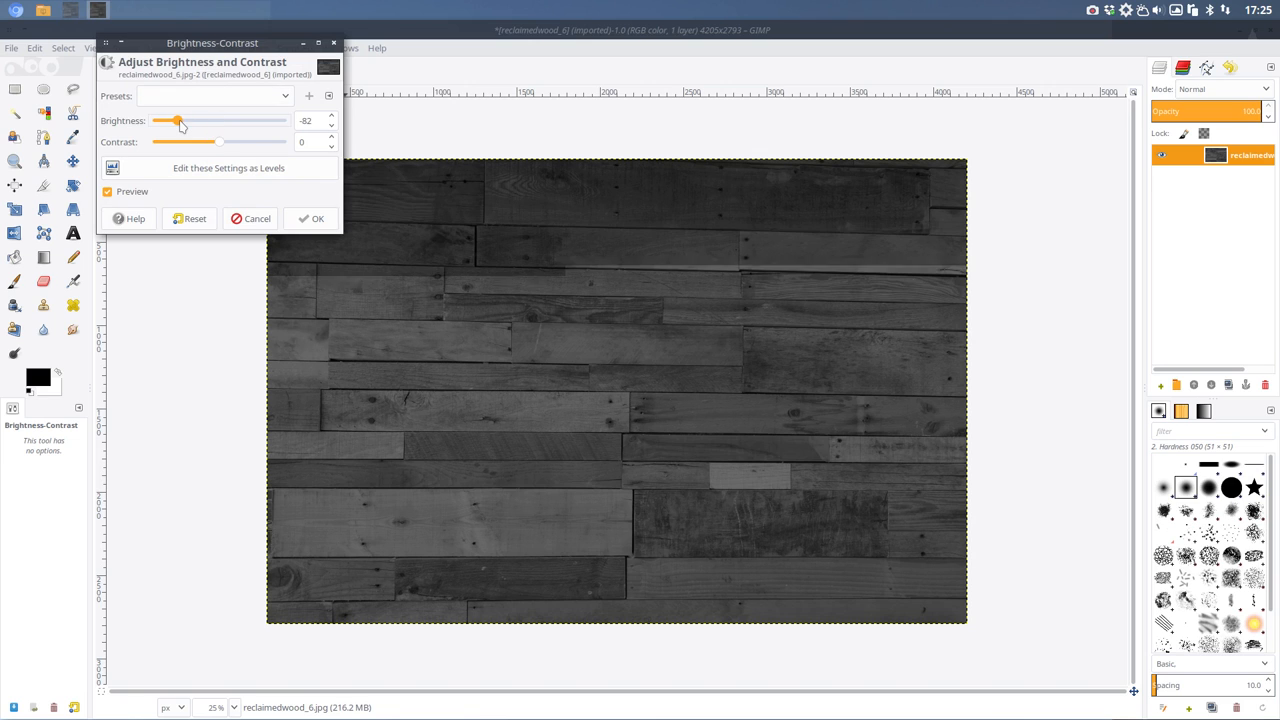
pyautogui.moveTo(177, 120); pyautogui.dragTo(153, 120)
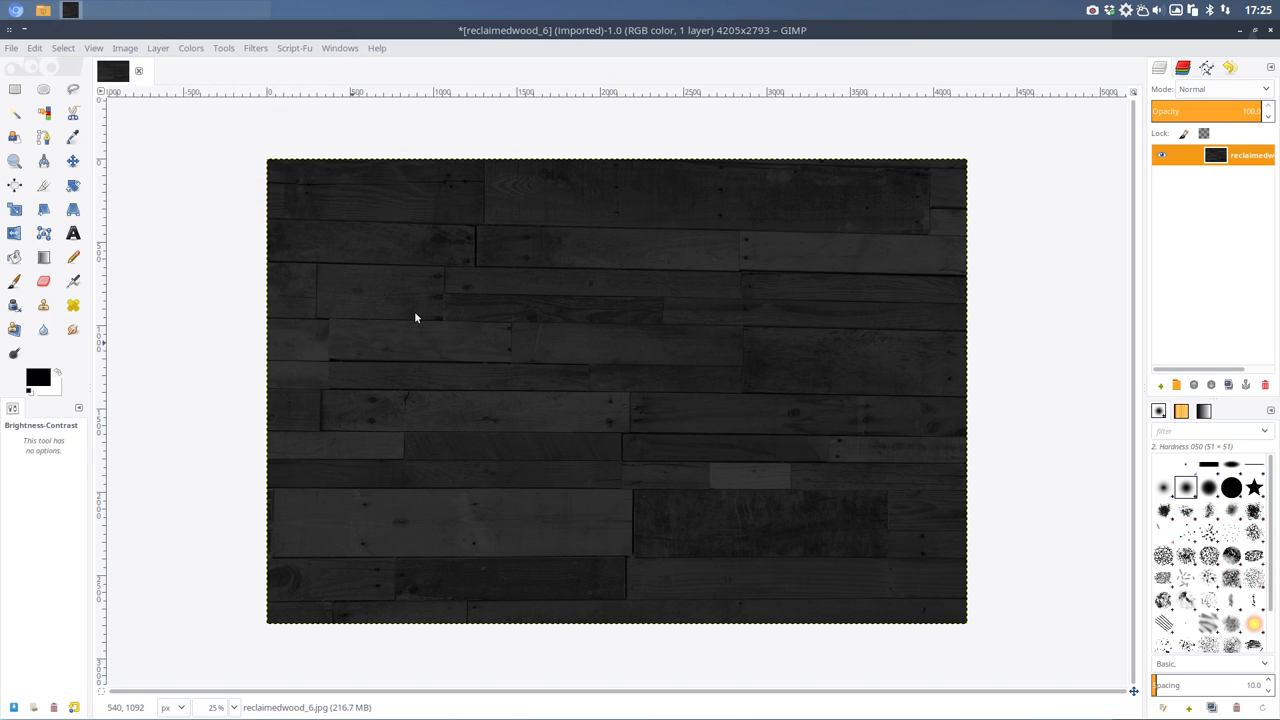
pyautogui.moveTo(415, 317)
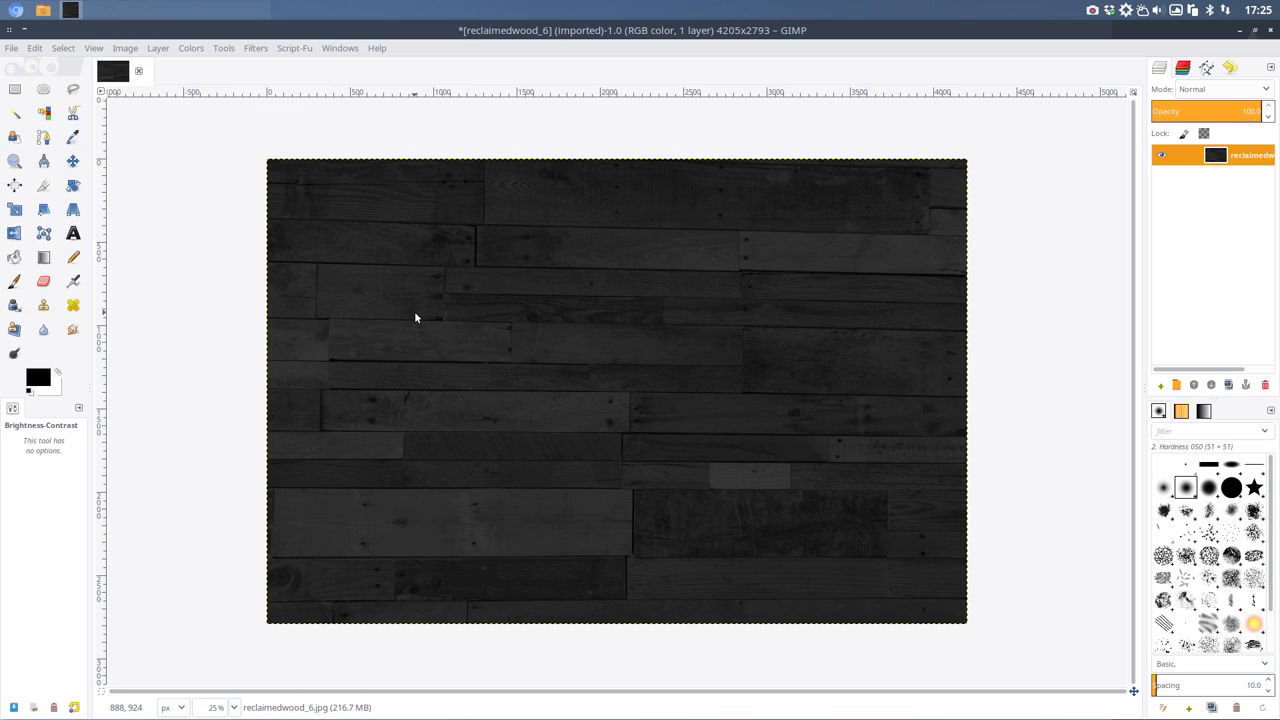
pyautogui.moveTo(634, 128)
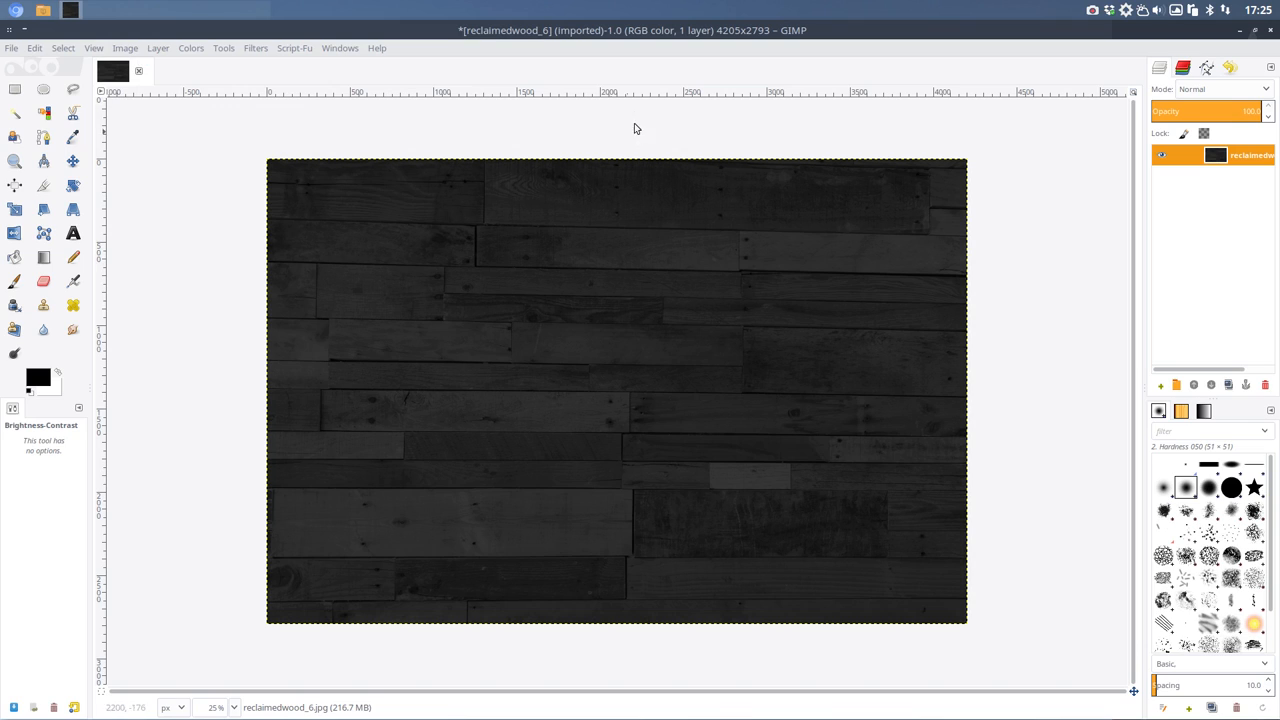
# Overwrite reclaimedwood_6.jpg at quality 100, then close the GIMP window.
pyautogui.click(11, 47)
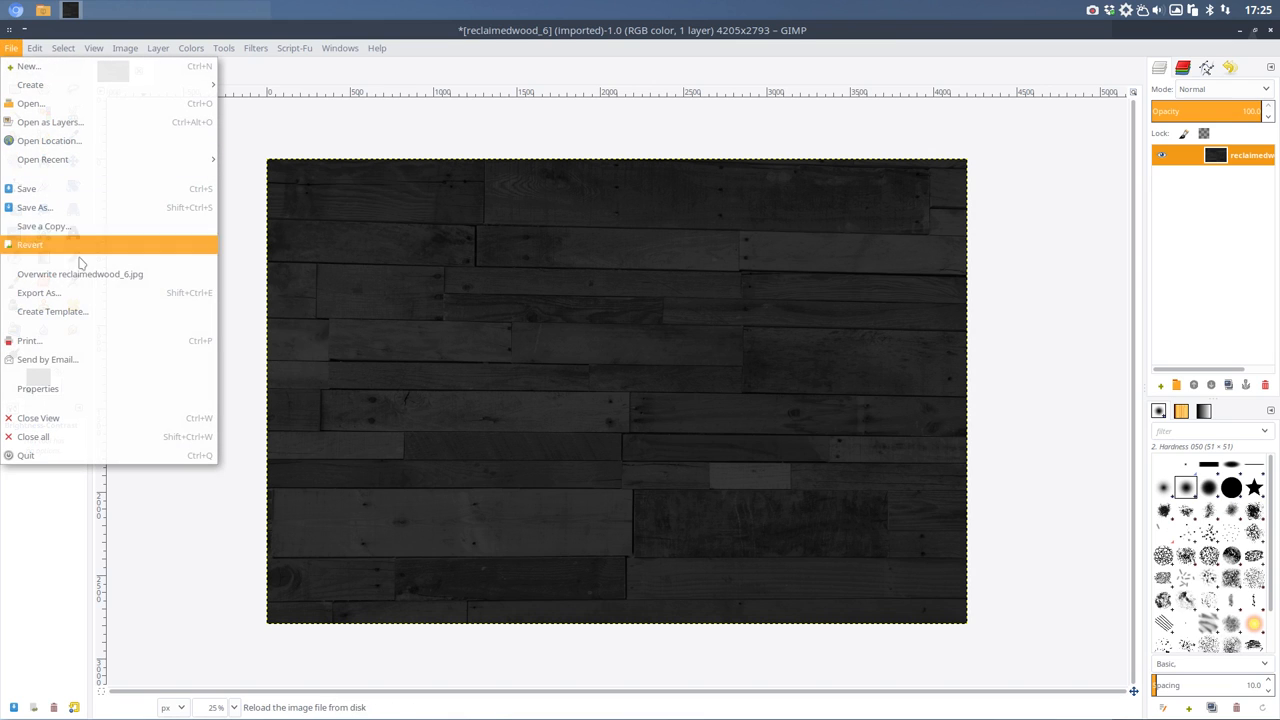
pyautogui.moveTo(80, 273)
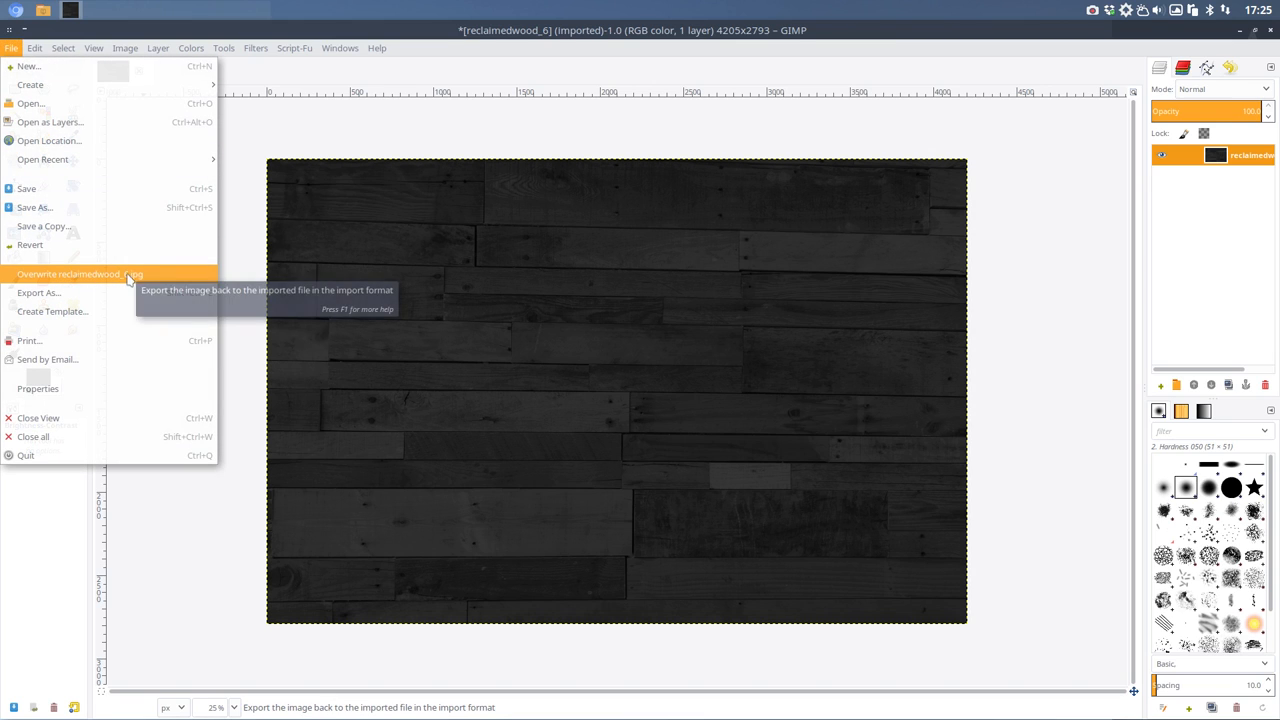
pyautogui.moveTo(40, 292)
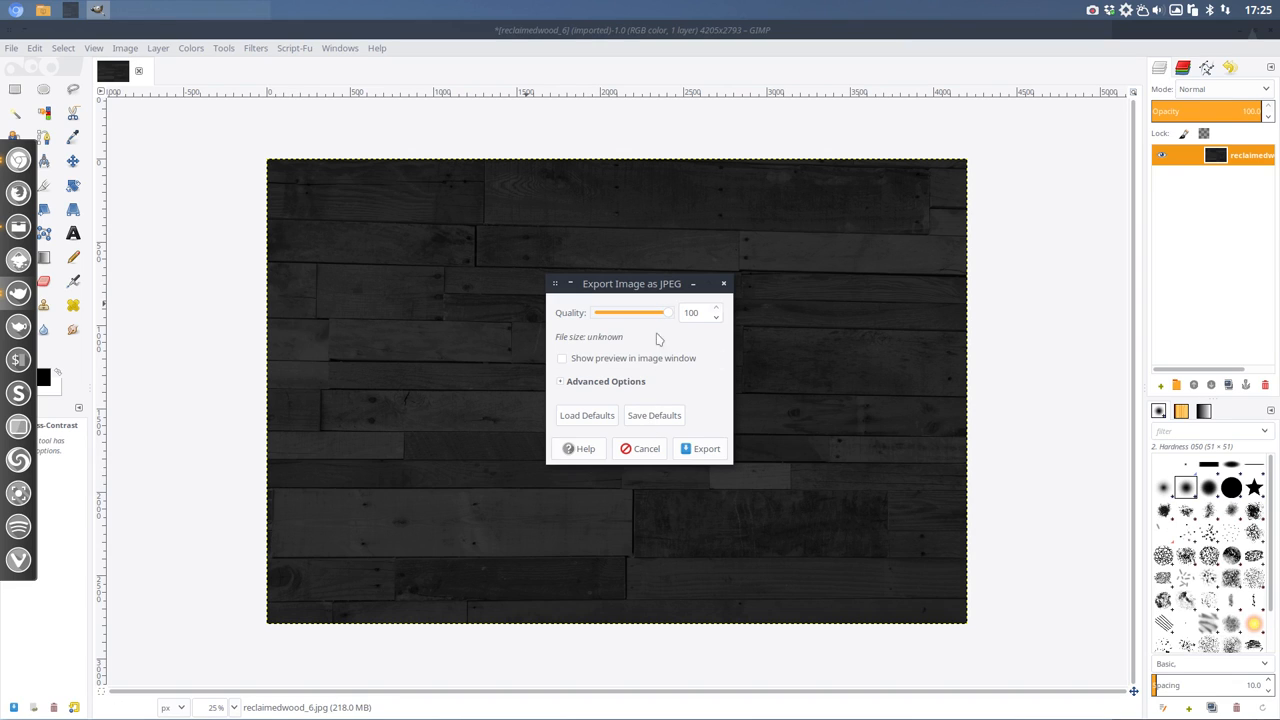
pyautogui.moveTo(665, 312); pyautogui.dragTo(596, 312)
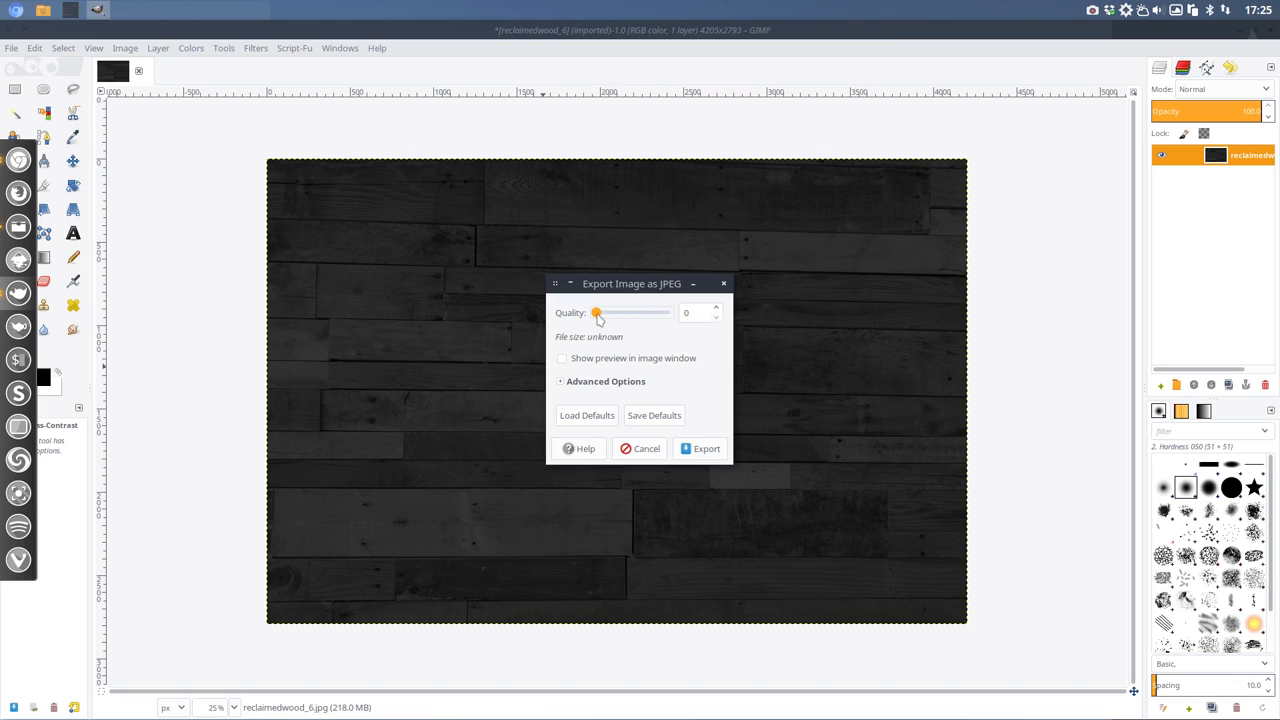
pyautogui.moveTo(597, 312); pyautogui.dragTo(668, 312)
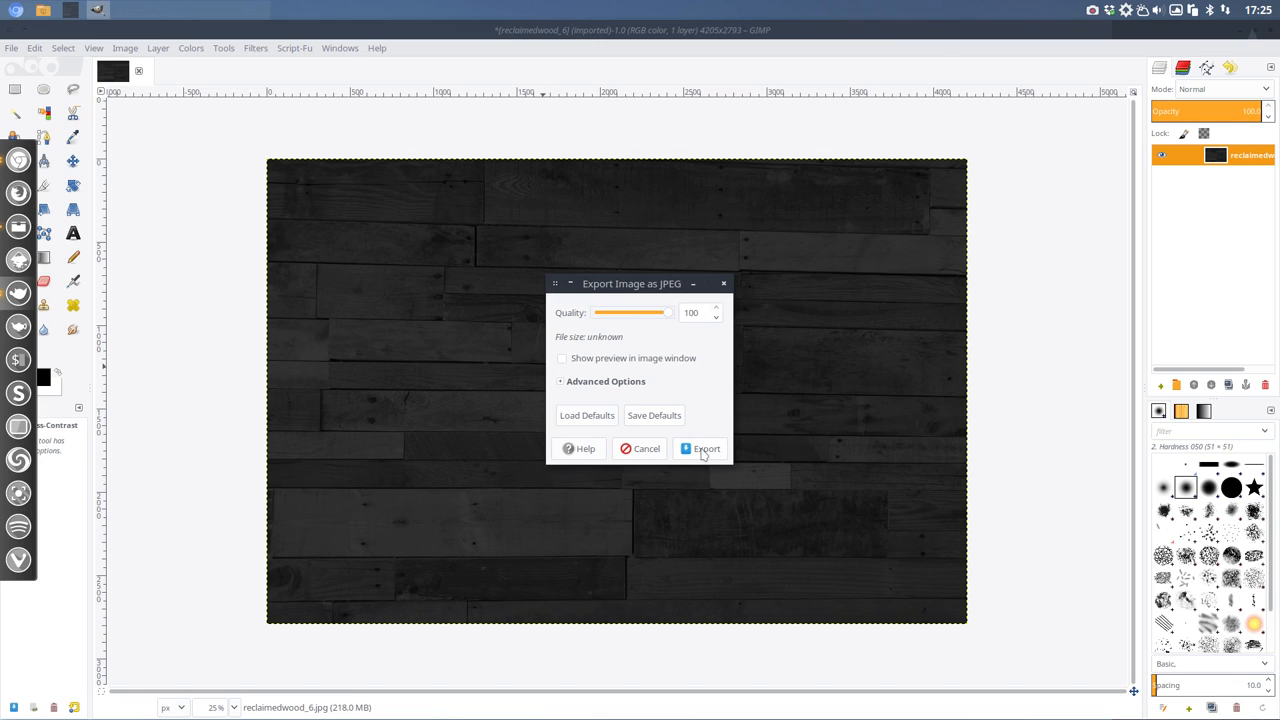
pyautogui.click(705, 448)
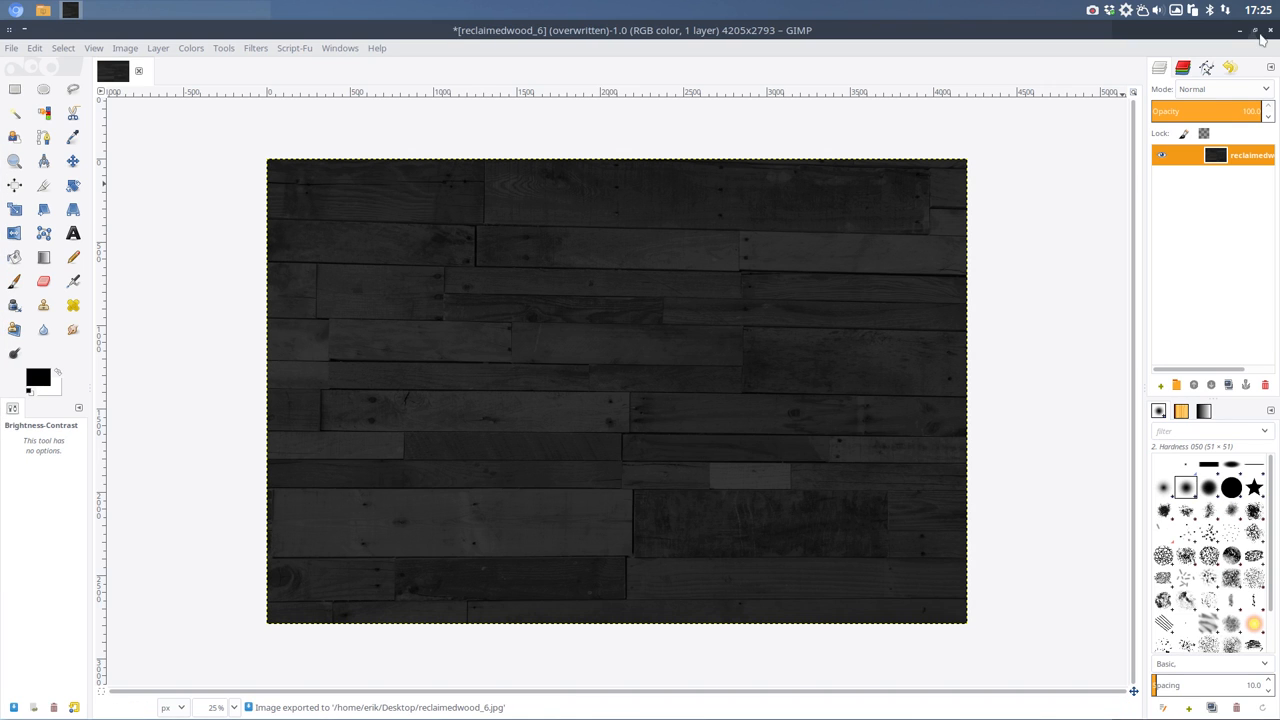
pyautogui.click(1270, 30)
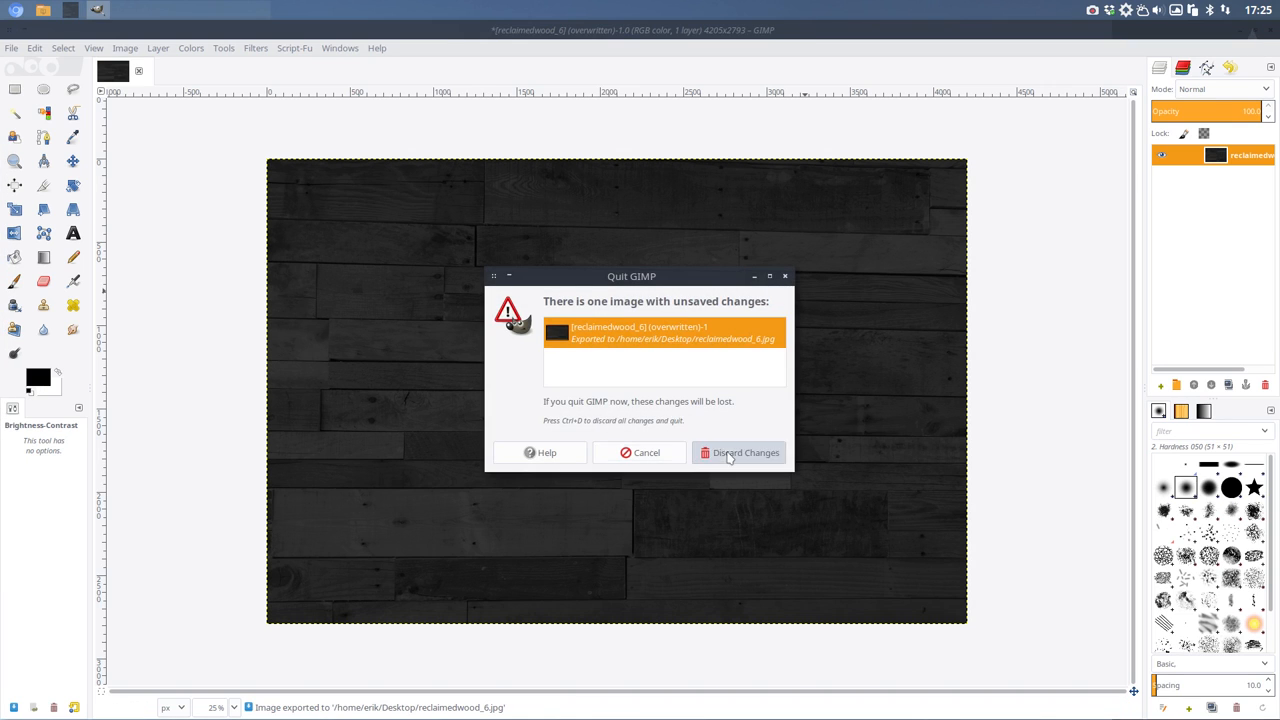
# Discard GIMP's changes, set reclaimedwood_6.jpg as wallpaper, and close Thunar.
pyautogui.click(740, 452)
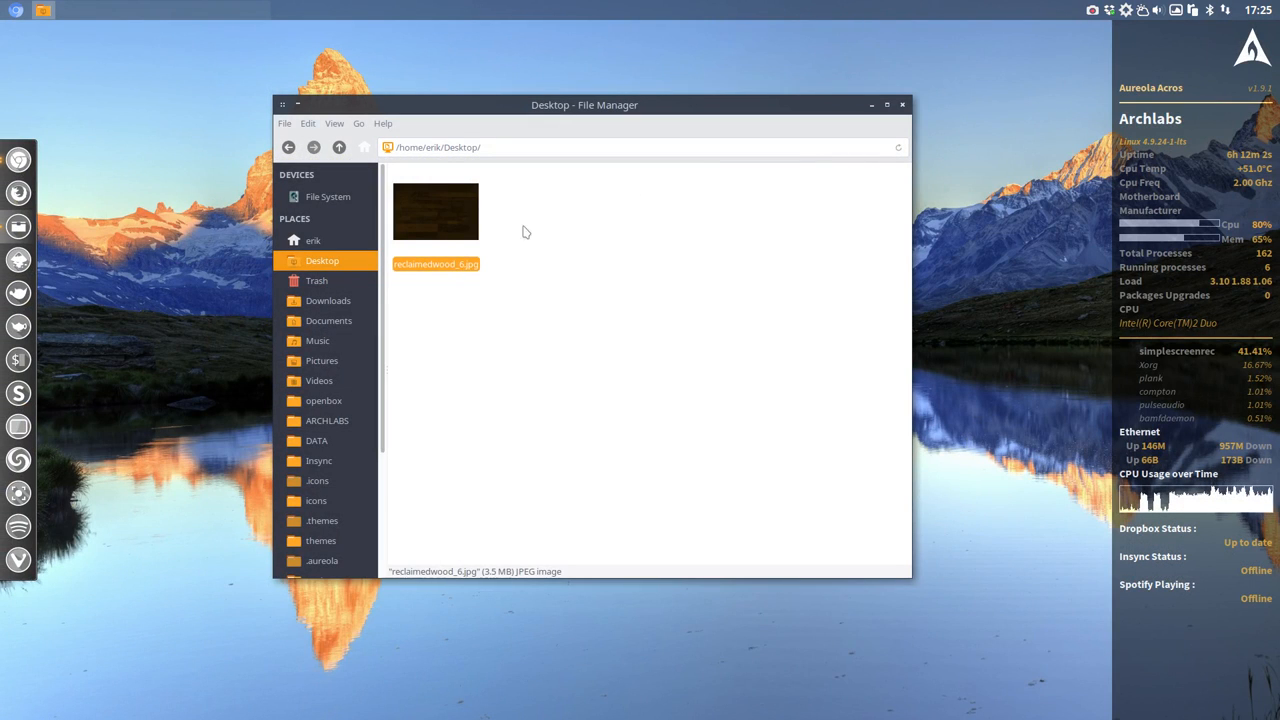
pyautogui.rightClick(435, 211)
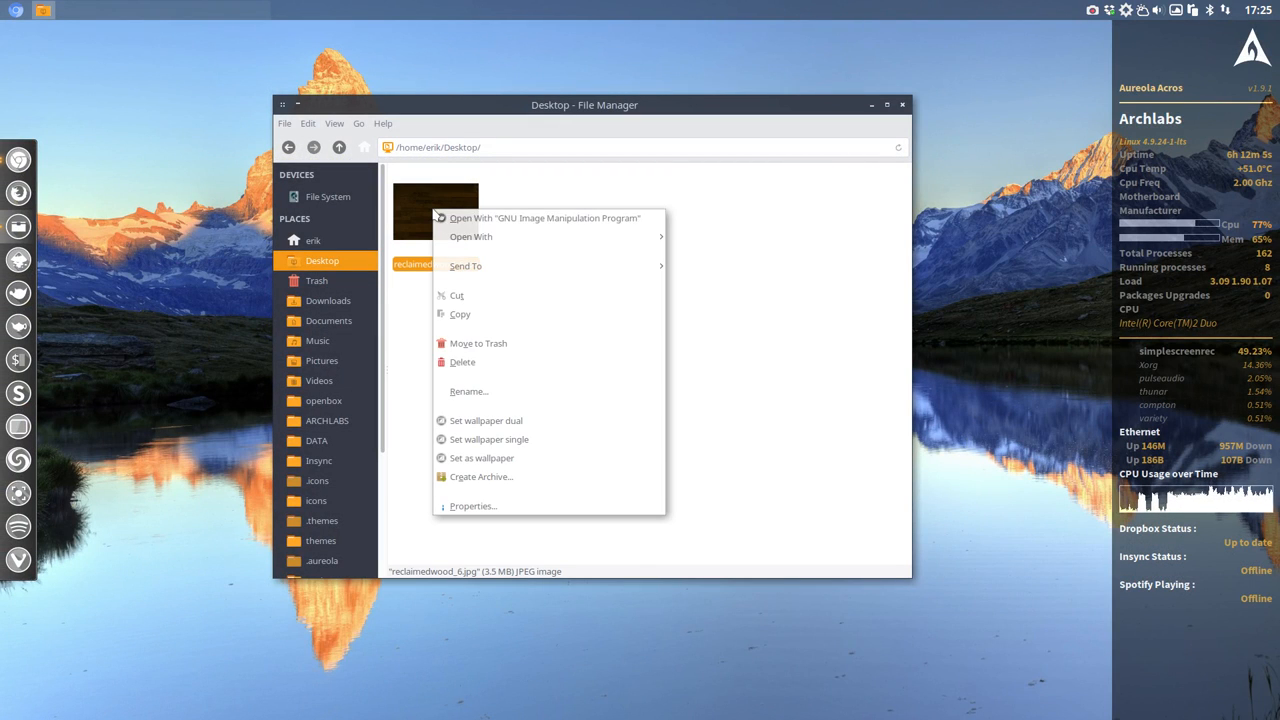
pyautogui.moveTo(471, 237)
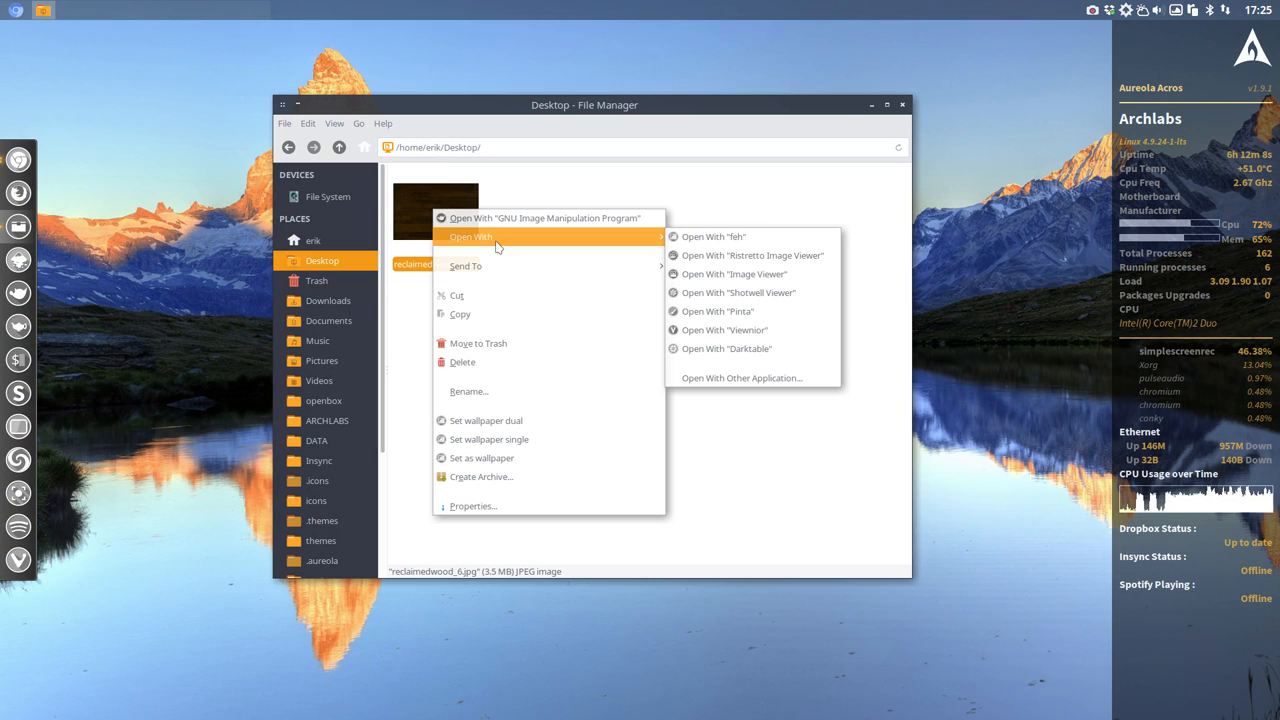
pyautogui.moveTo(532, 362)
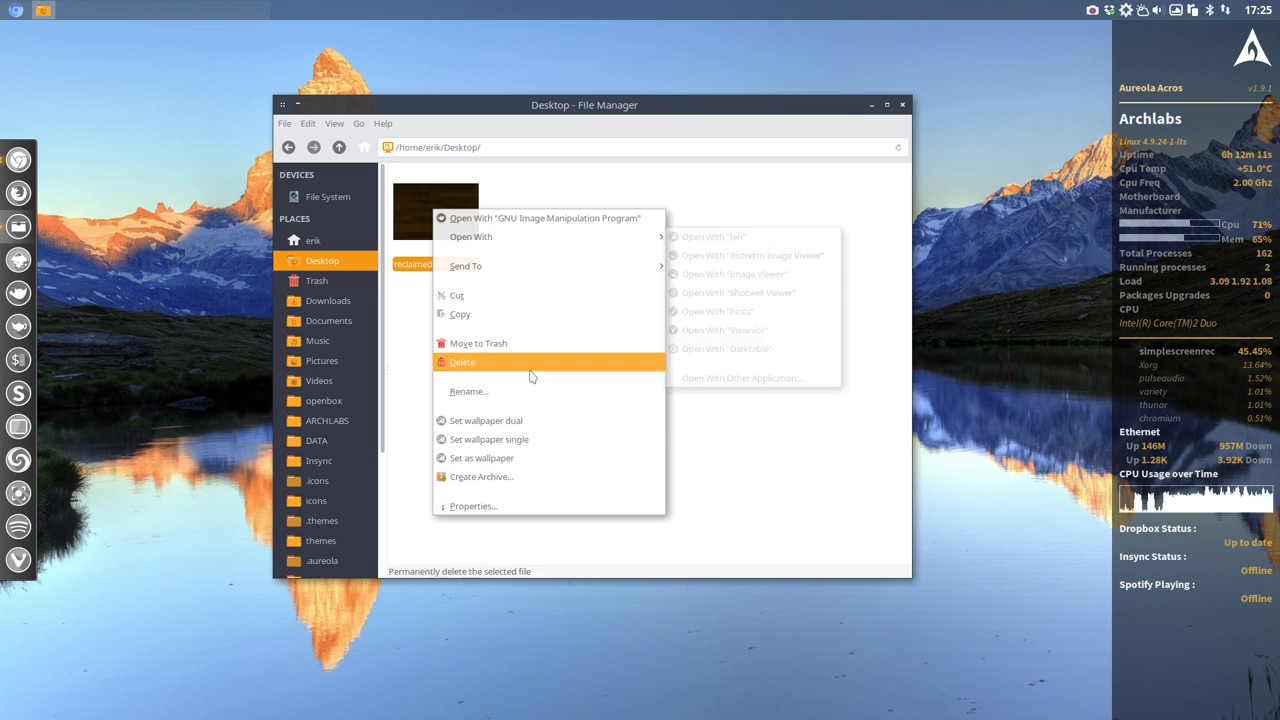
pyautogui.moveTo(503, 420)
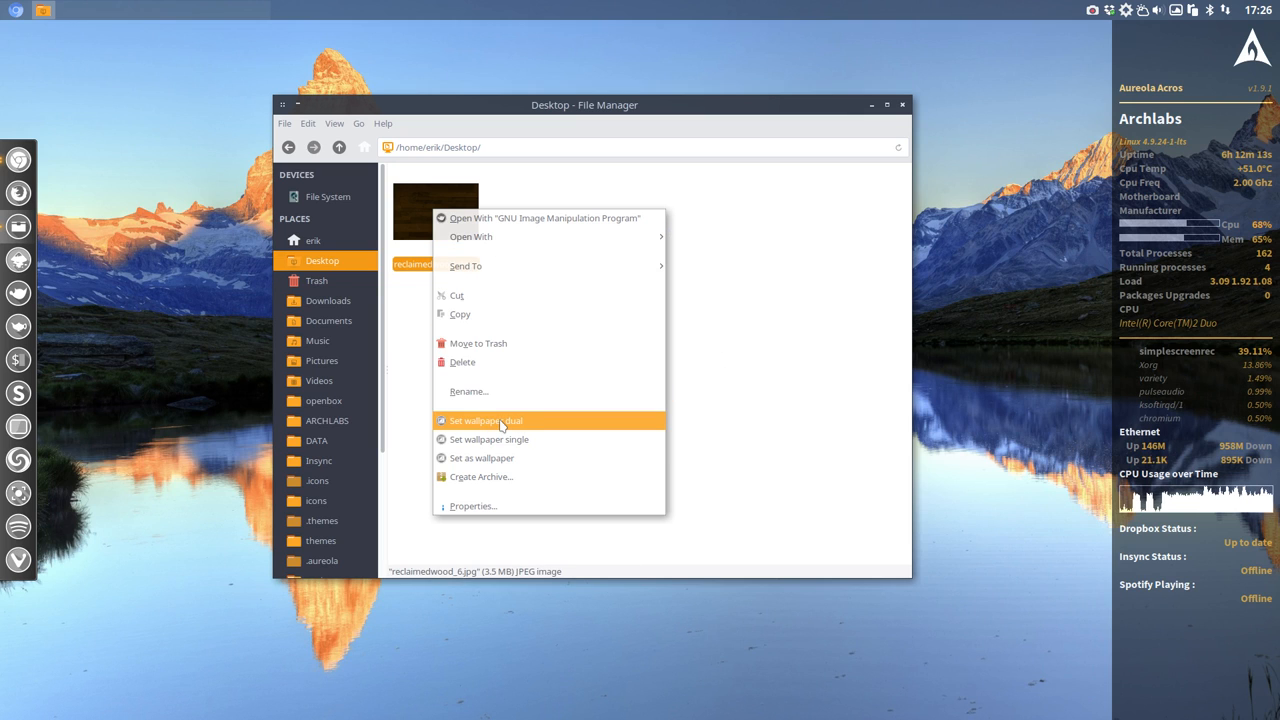
pyautogui.click(485, 420)
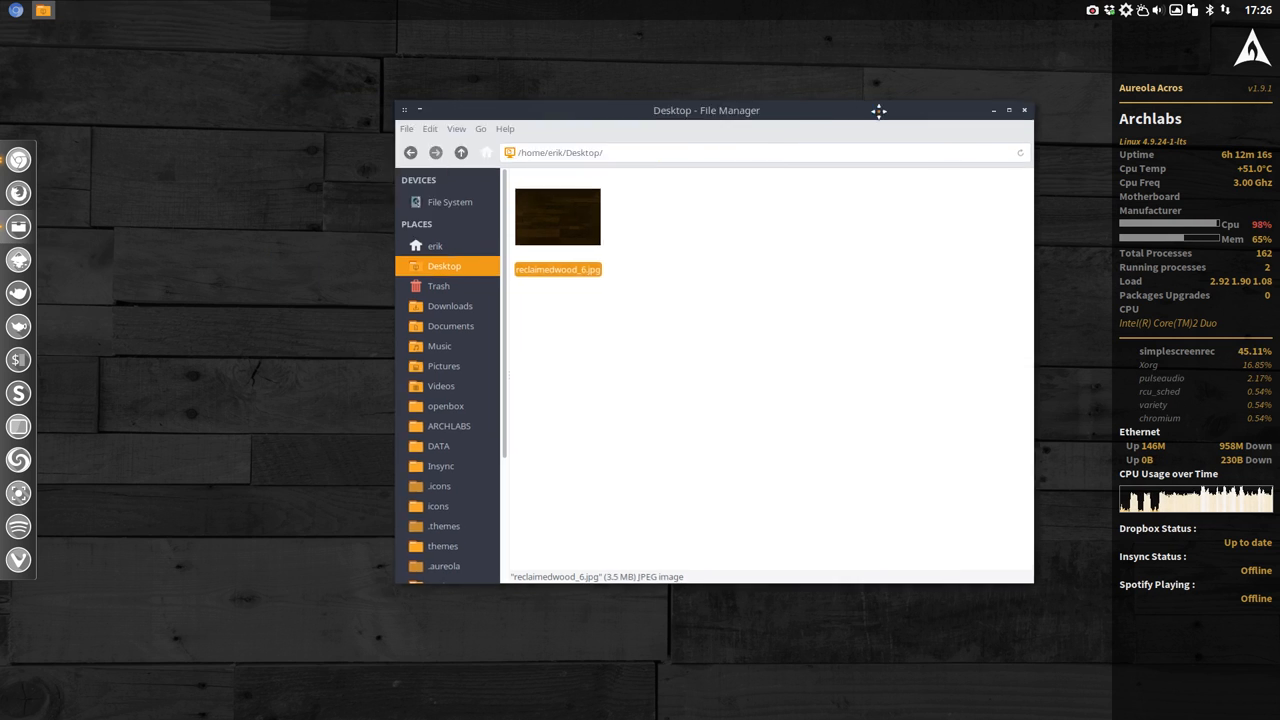
pyautogui.click(1024, 110)
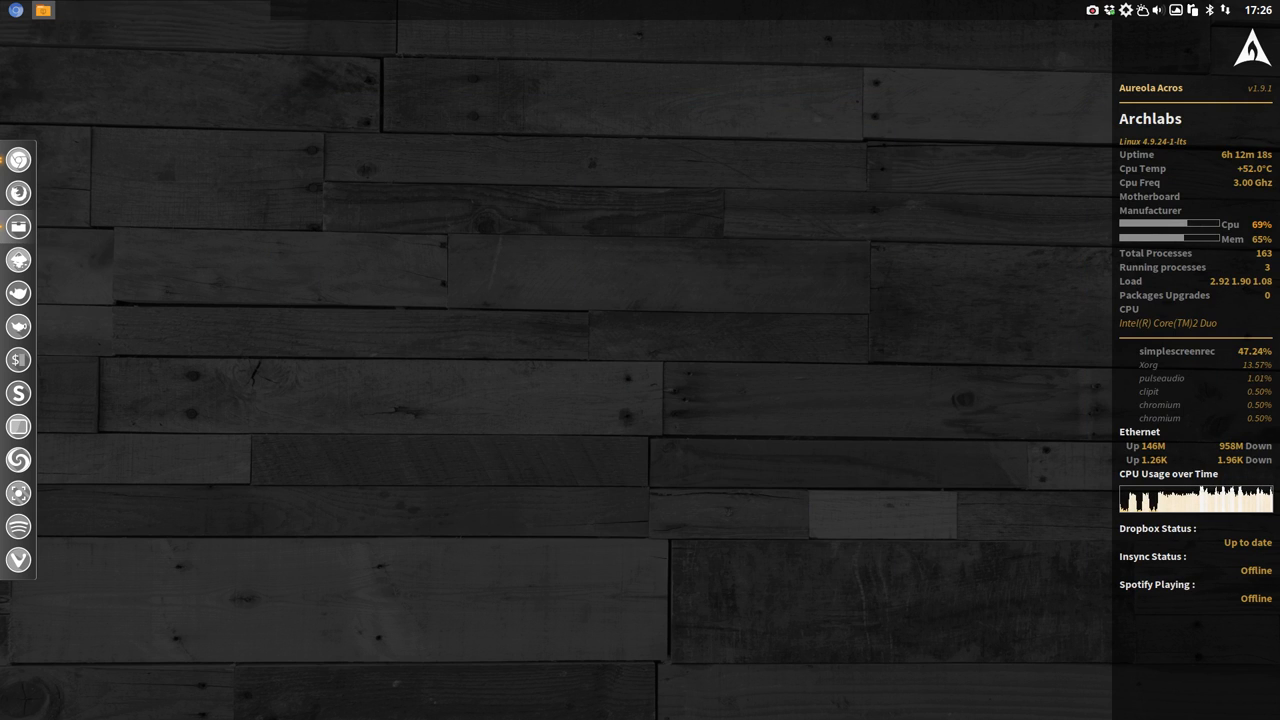